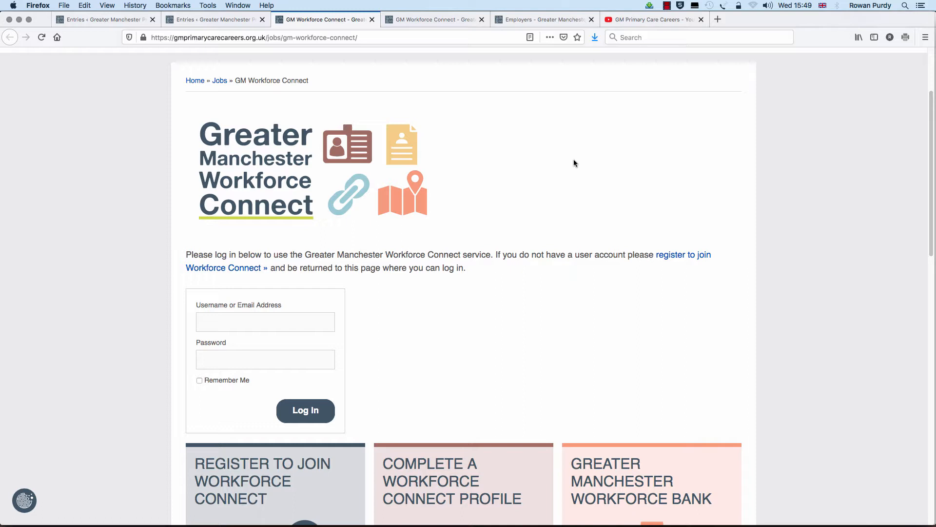
mouse_move(574, 163)
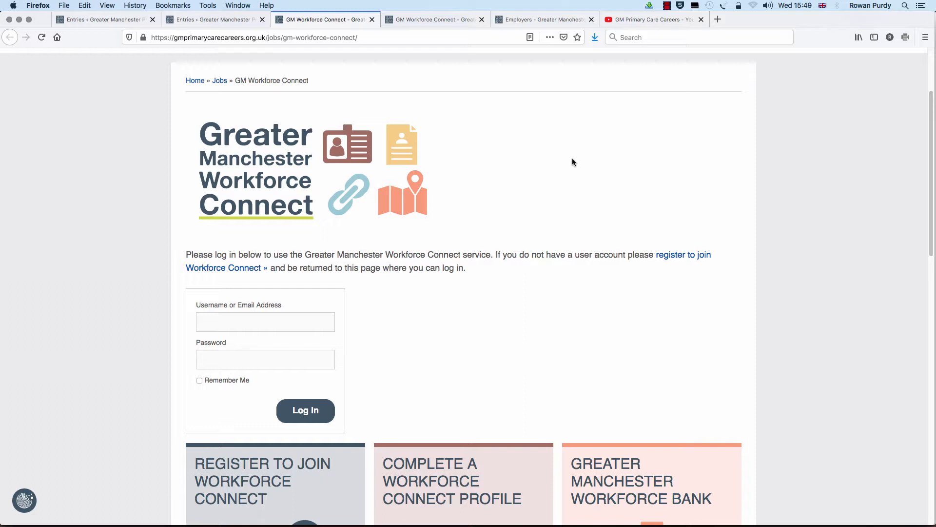
mouse_move(572, 161)
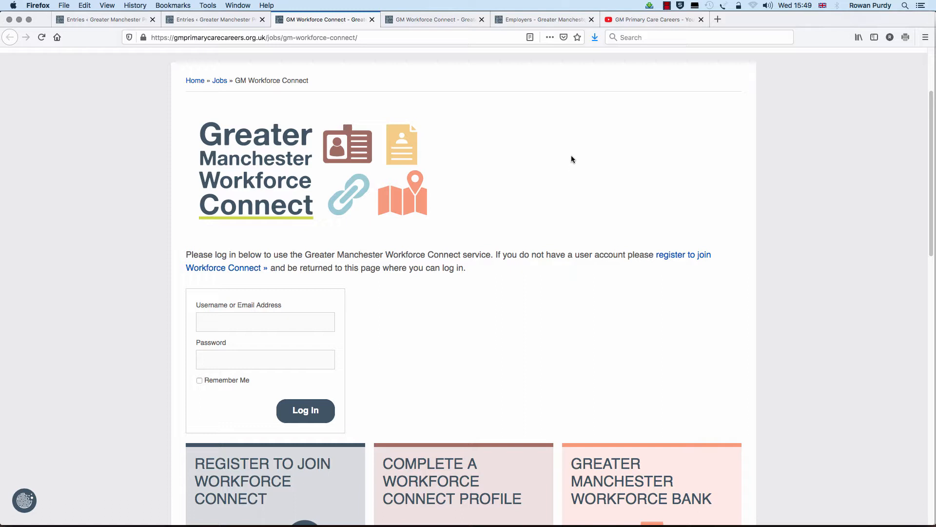
mouse_move(572, 155)
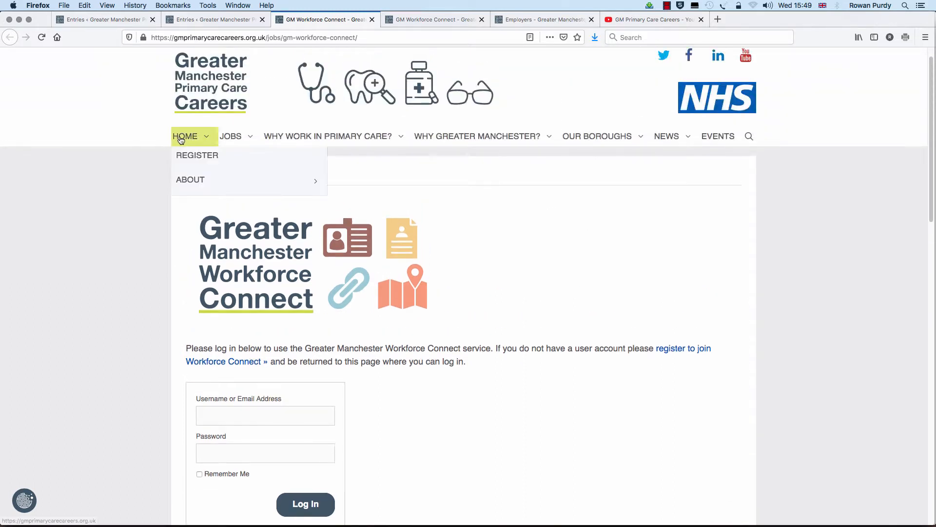
Step: Start registration and answer No to being a registered health care professional
left_click(197, 155)
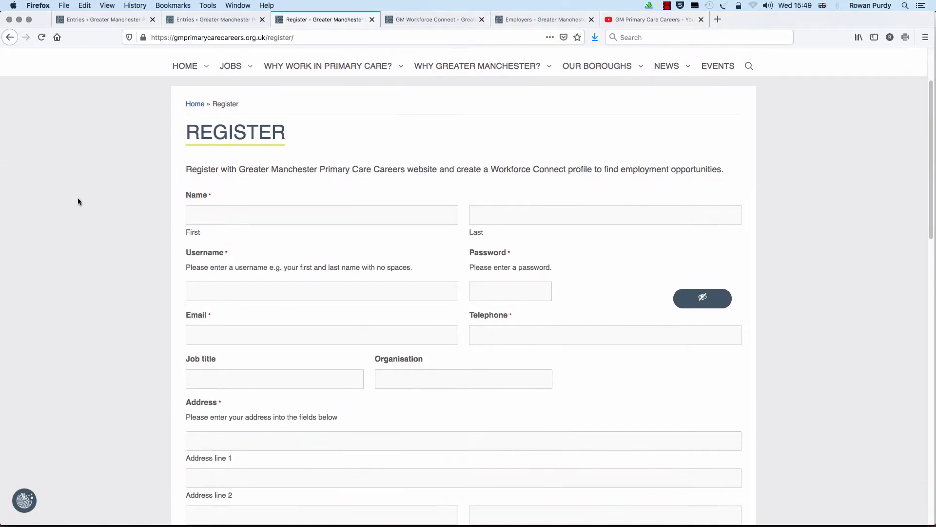
scroll("down", 3)
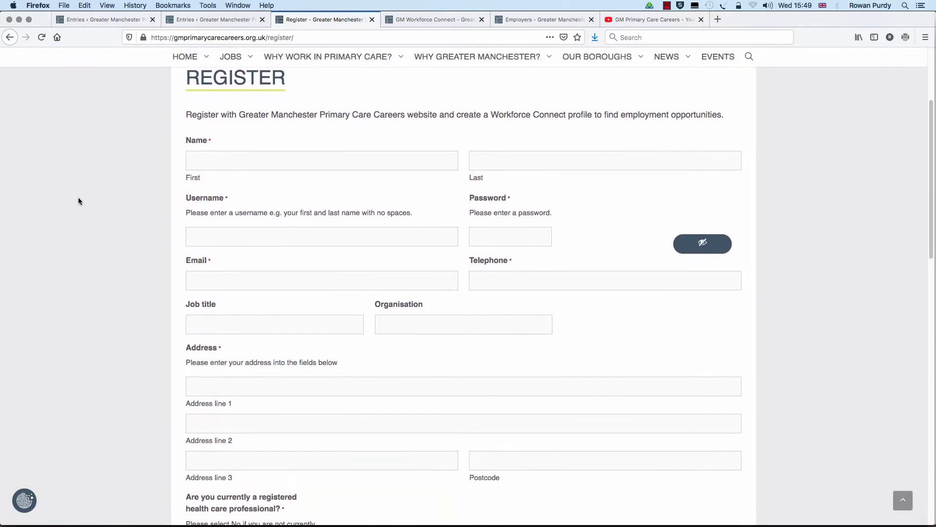
scroll("down", 3)
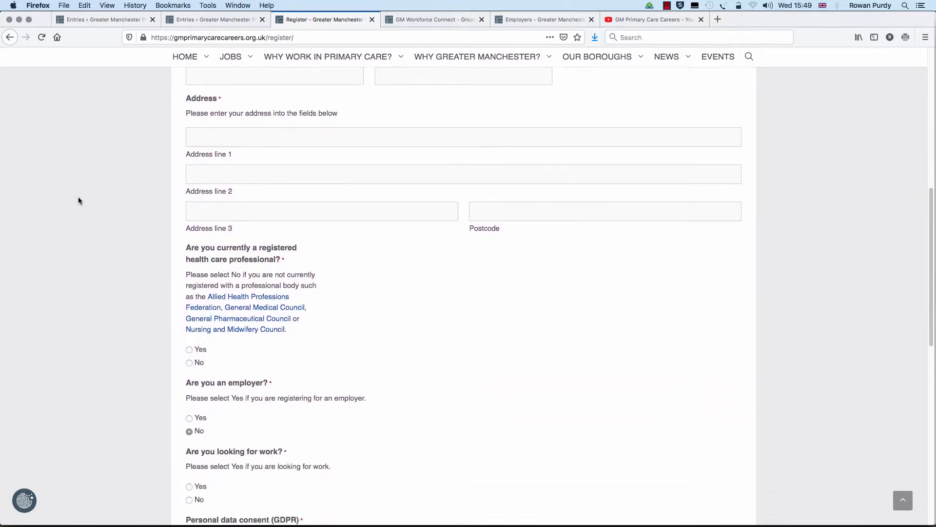
scroll("down", 3)
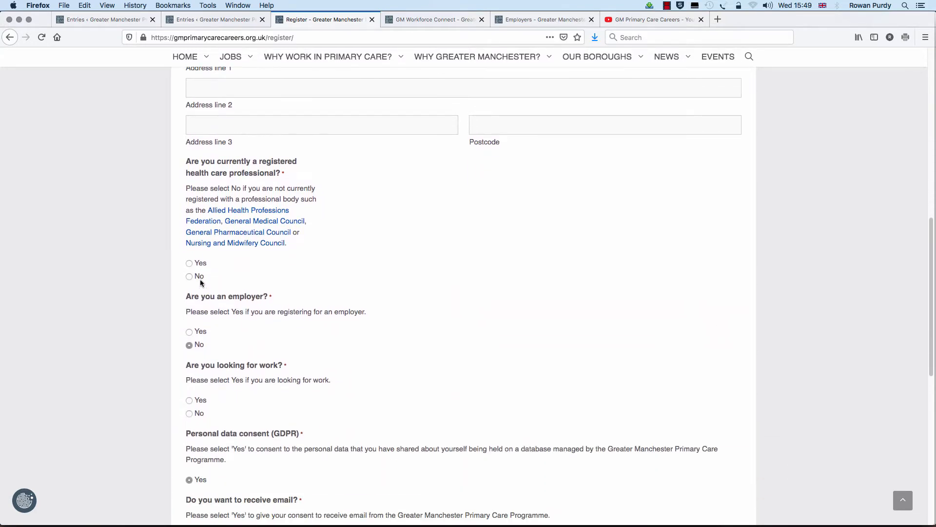
left_click(188, 263)
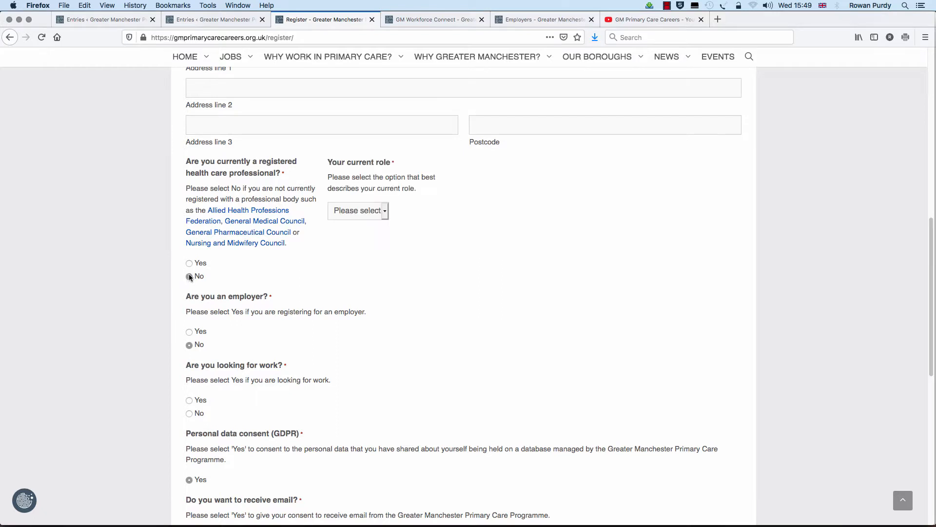
Step: Set current role to Other and answer Yes to looking for work
left_click(357, 211)
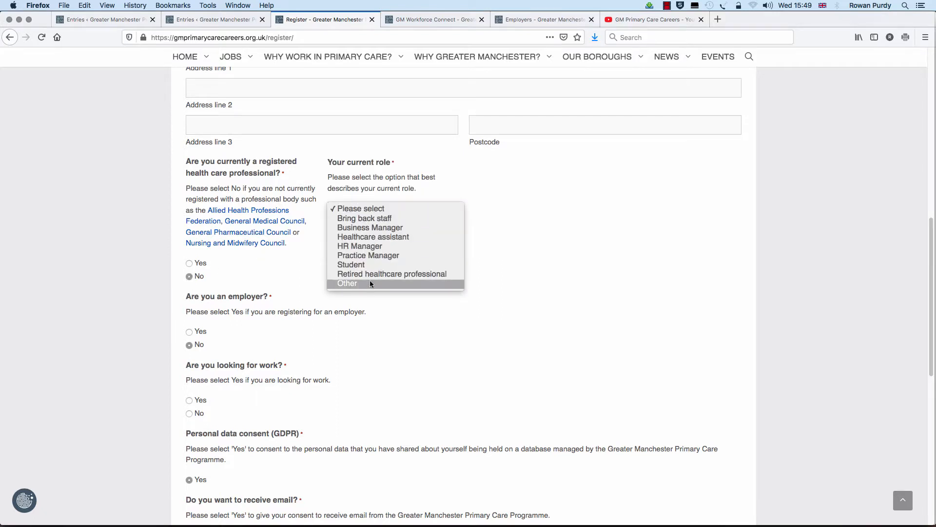
left_click(347, 283)
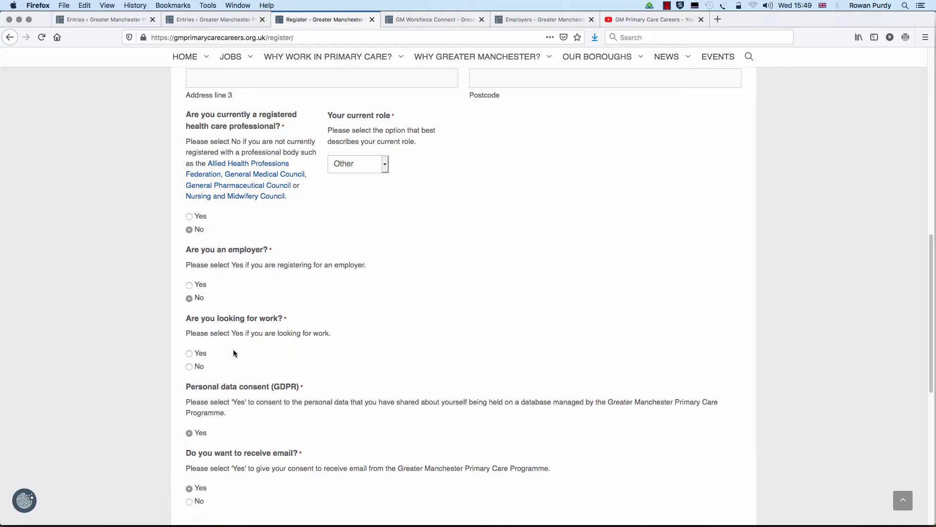
left_click(188, 353)
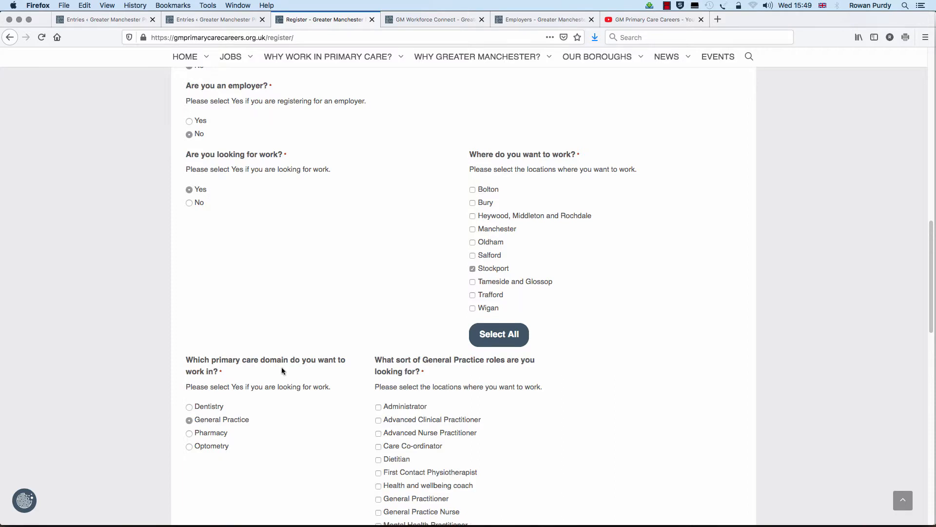
Step: Swap the wanted General Practice role from General Practitioner to Pharmacist
scroll("down", 3)
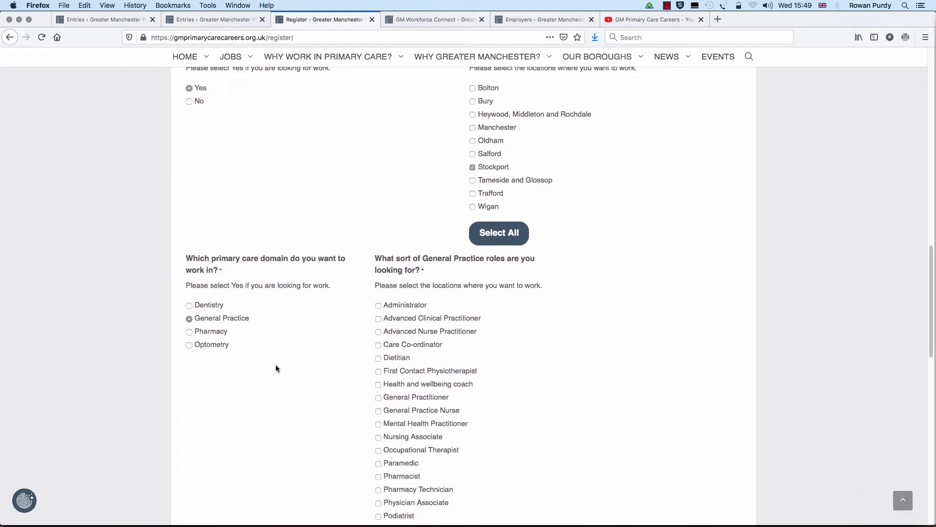
scroll("down", 3)
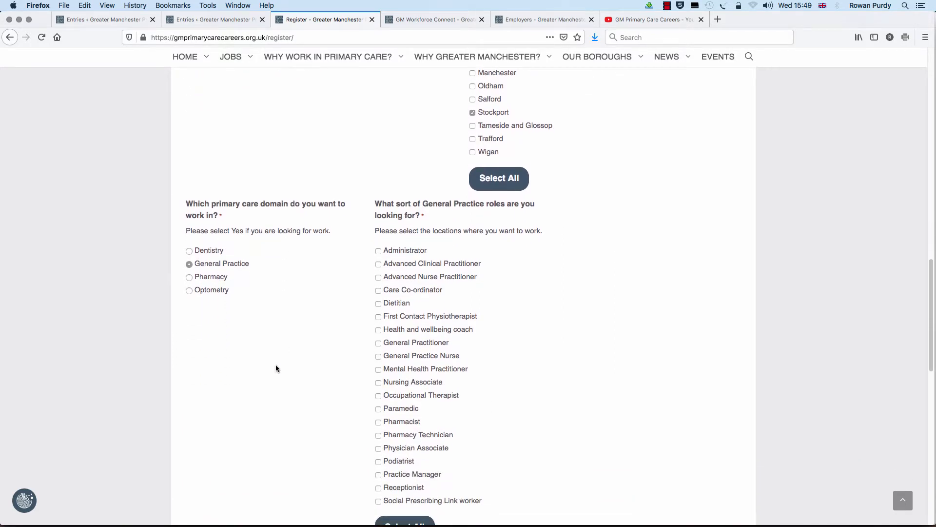
mouse_move(391, 344)
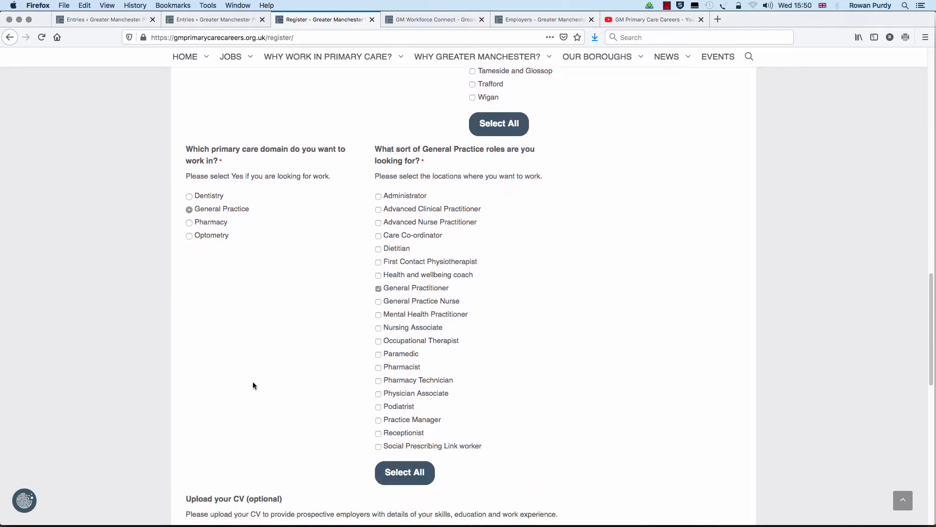
mouse_move(338, 305)
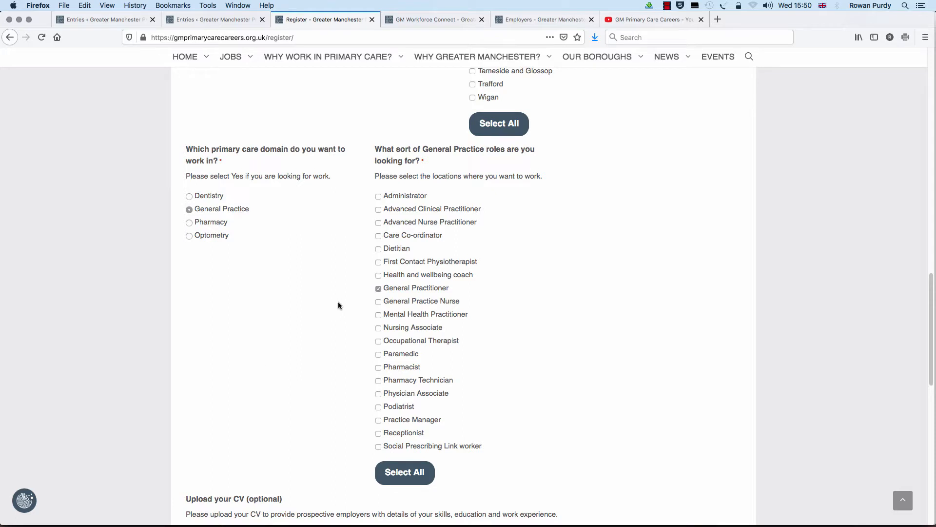
left_click(378, 288)
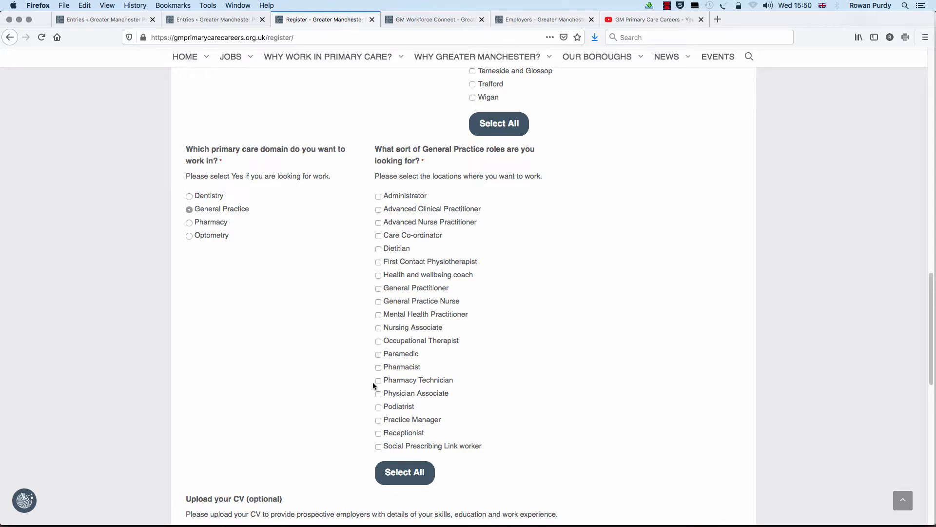
left_click(378, 366)
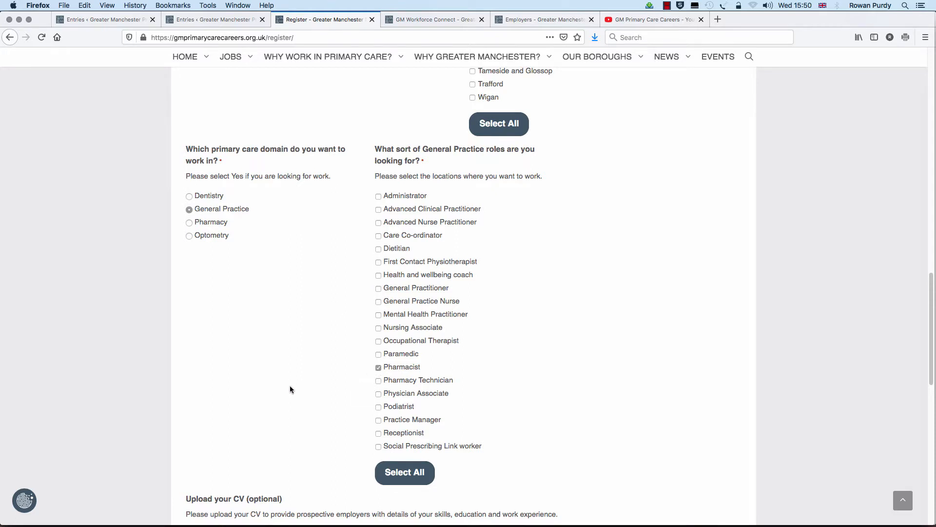
Step: Review the consent answers down to the Submit button
scroll("down", 3)
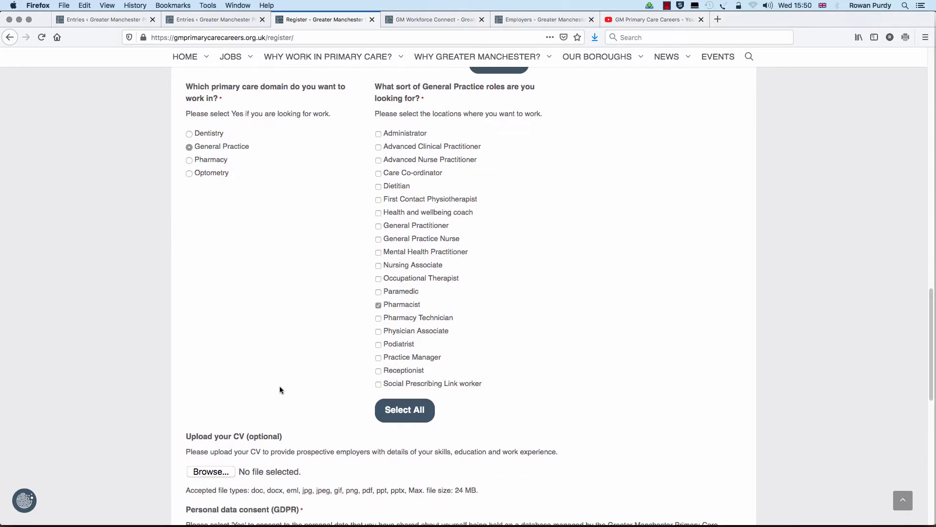
scroll("down", 3)
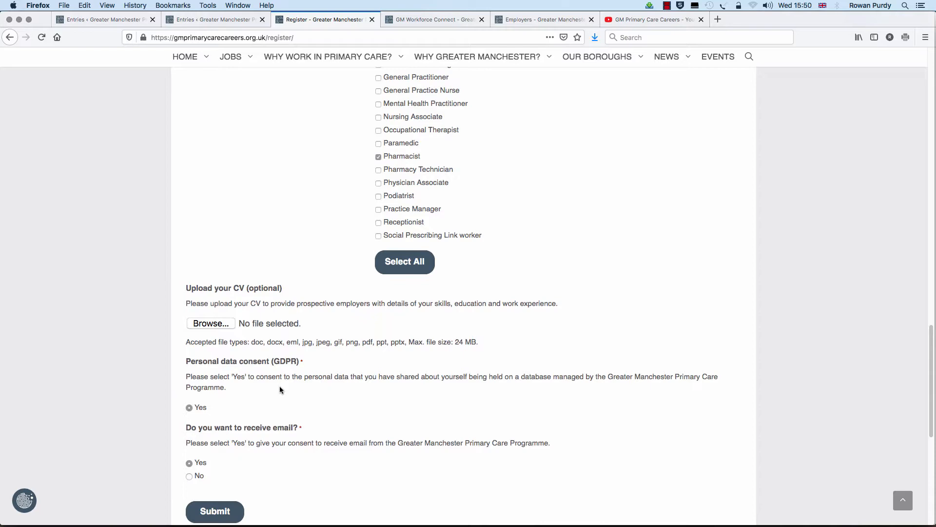
scroll("down", 3)
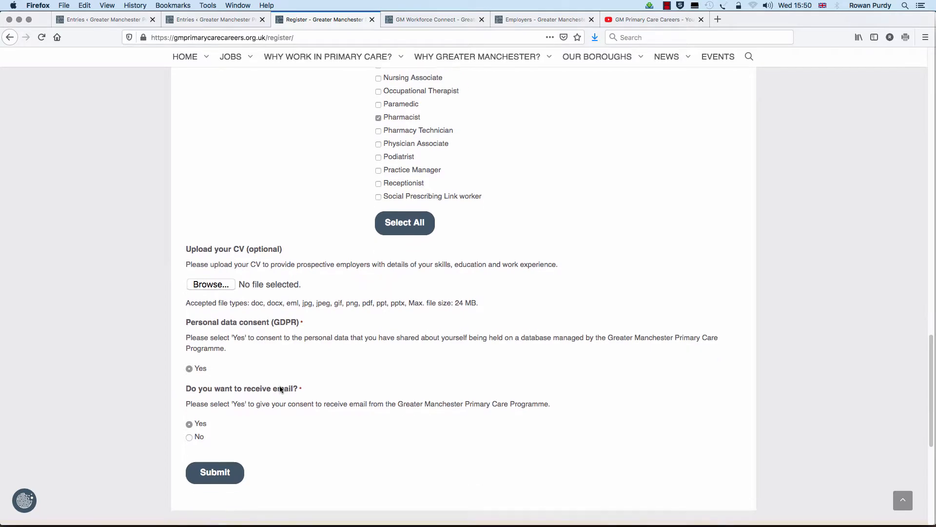
scroll("down", 3)
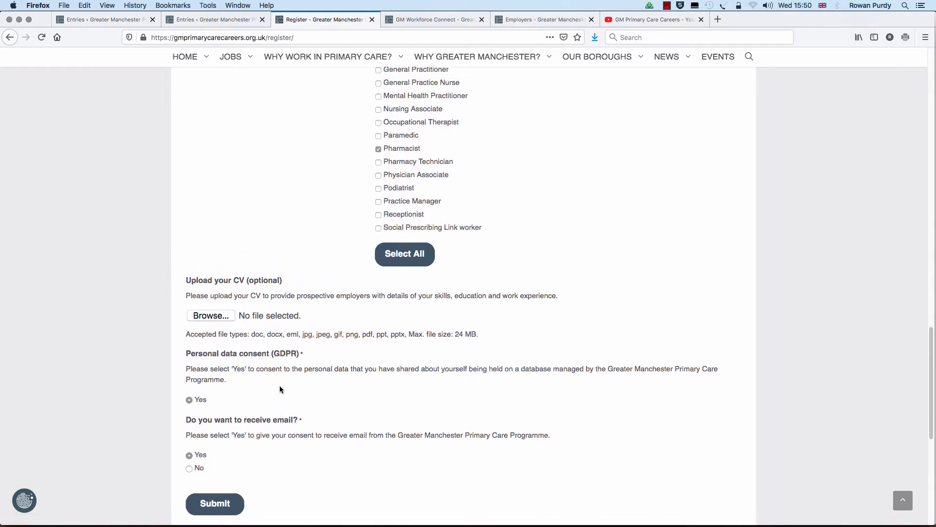
scroll("up", 3)
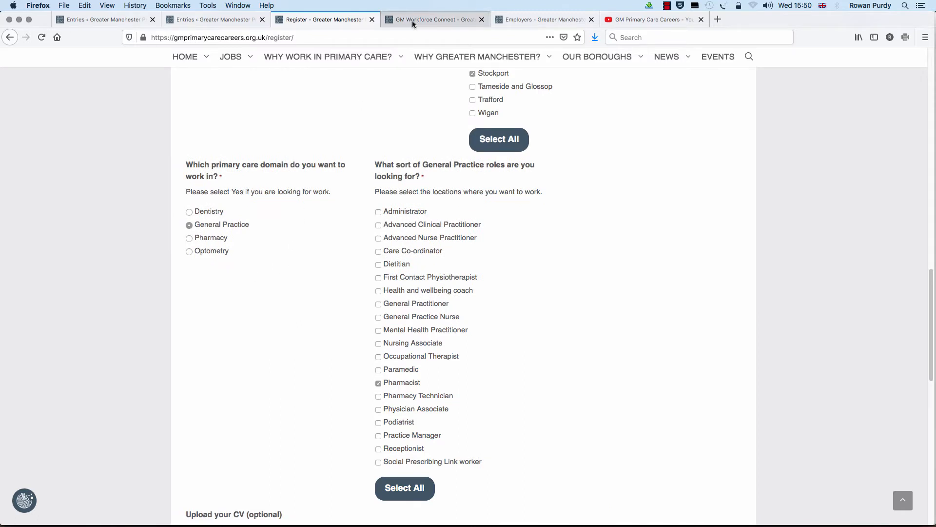
Step: Return to Rowan's logged-in Workforce Connect page and open My profile in a new tab
left_click(434, 20)
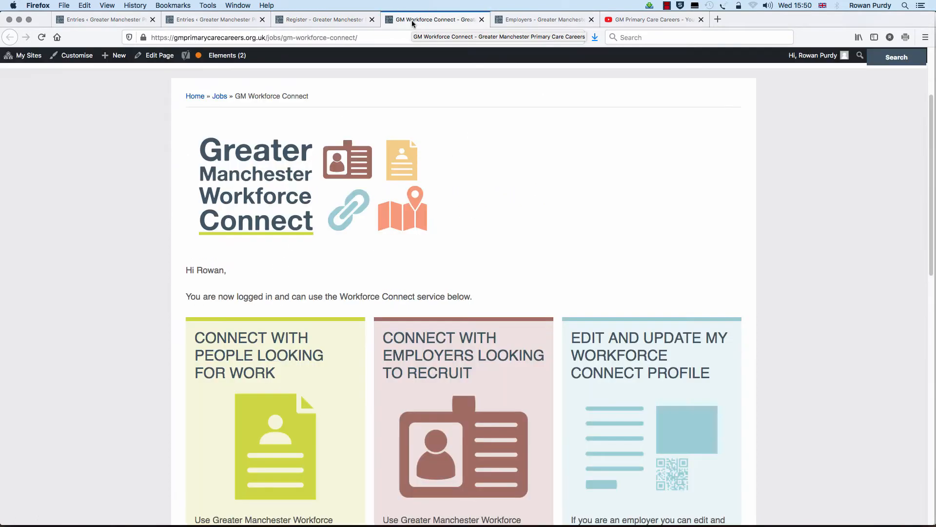
mouse_move(88, 324)
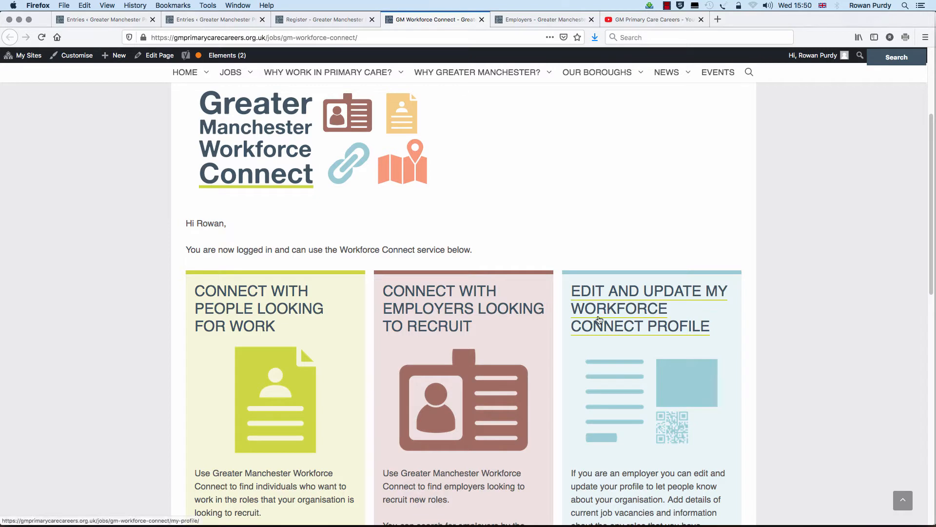
left_click(640, 308)
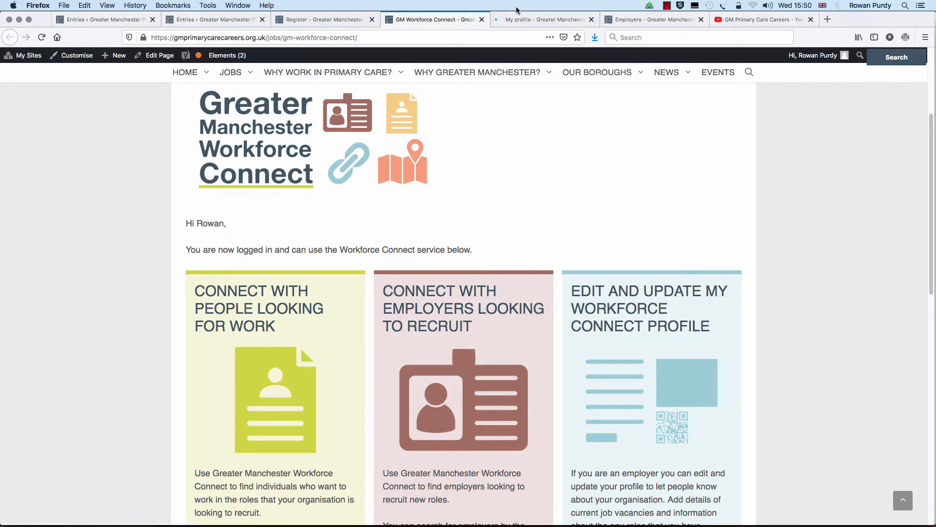
left_click(542, 19)
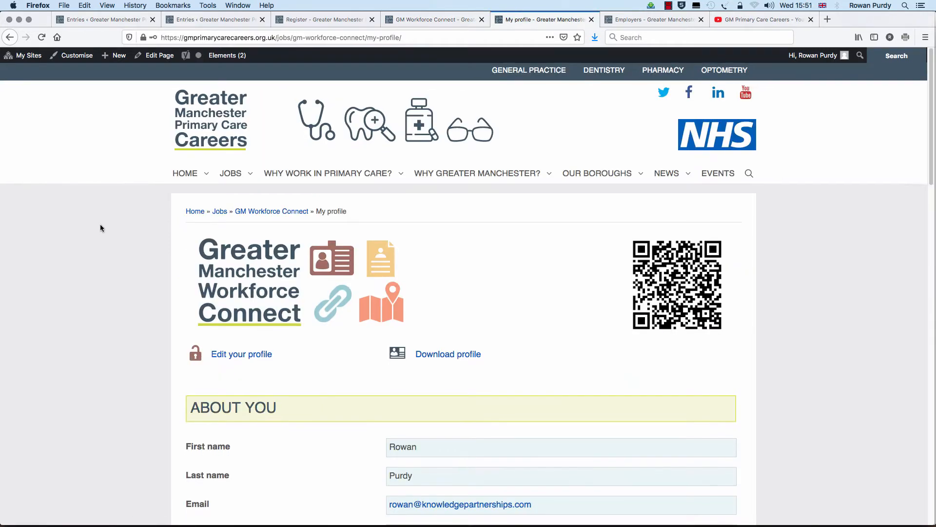
scroll("down", 3)
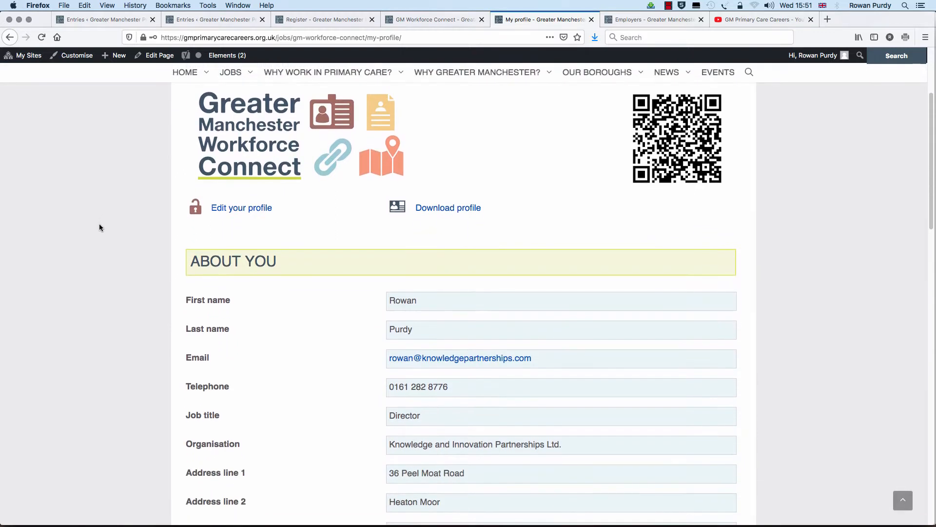
scroll("down", 3)
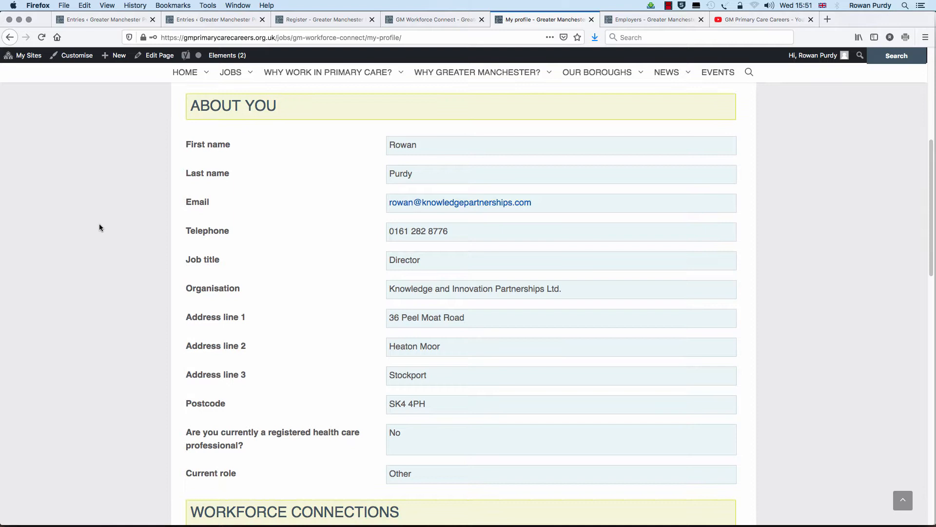
scroll("down", 3)
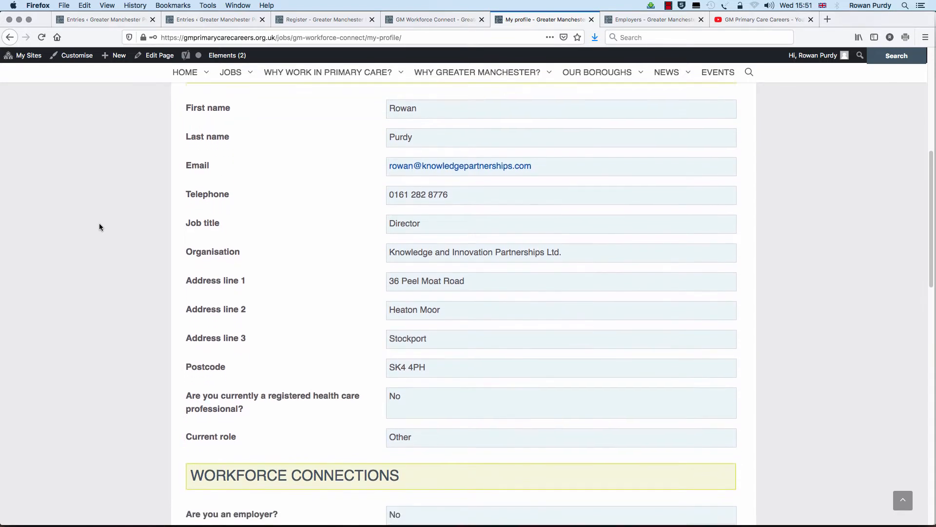
scroll("down", 3)
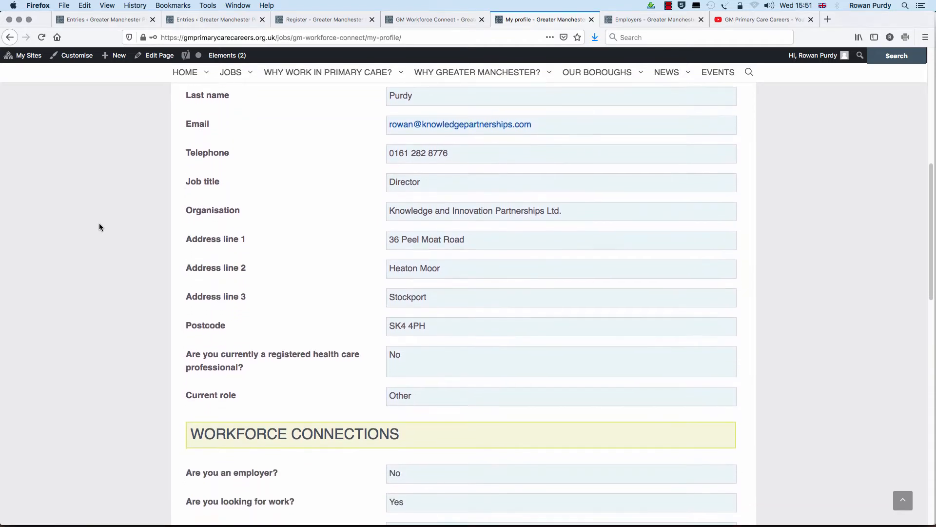
scroll("down", 3)
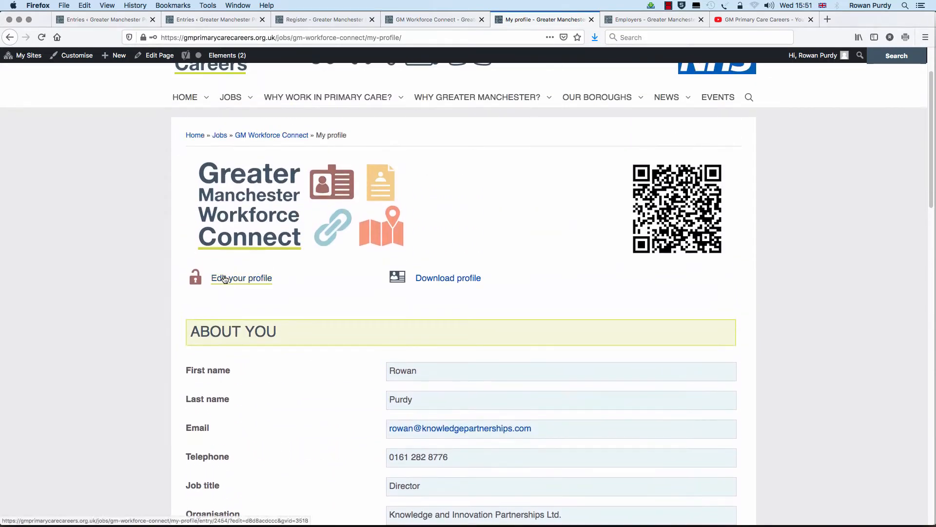
Step: Begin editing the profile with About You and Workforce Connections expanded
left_click(241, 278)
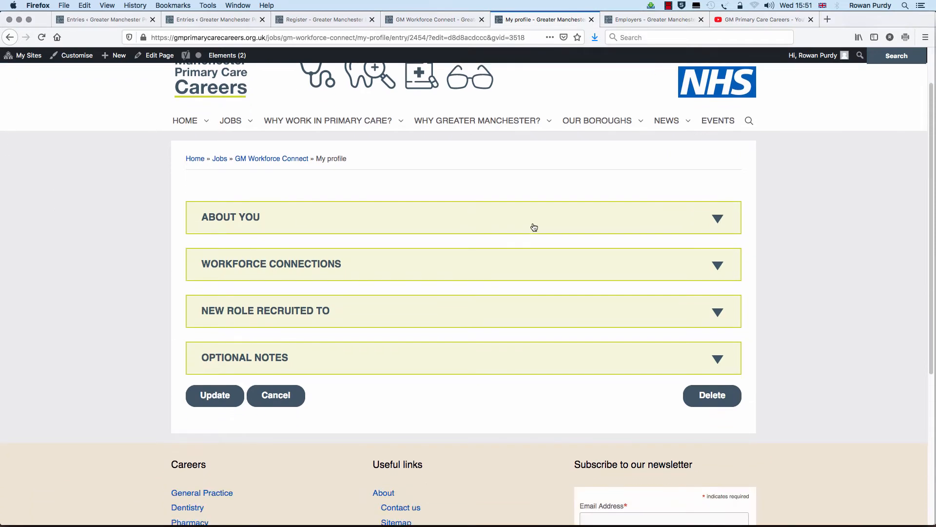
left_click(462, 216)
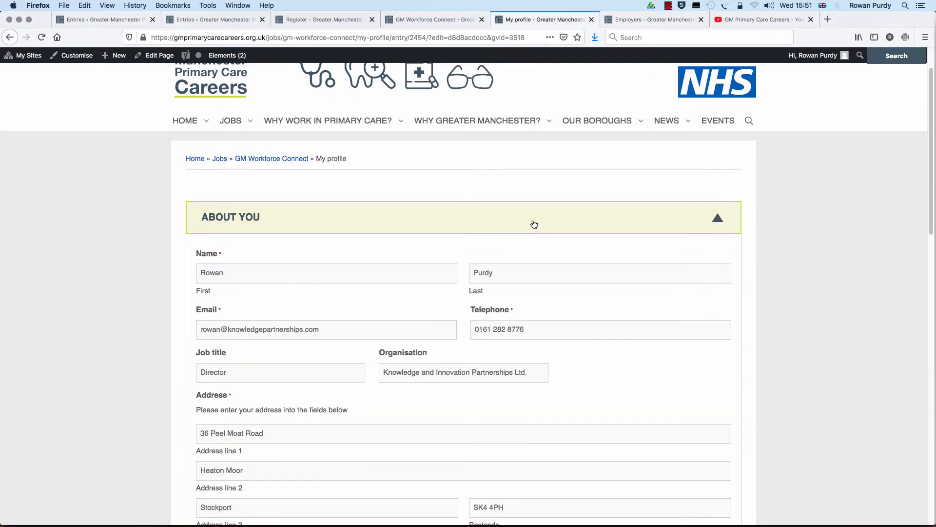
left_click(716, 218)
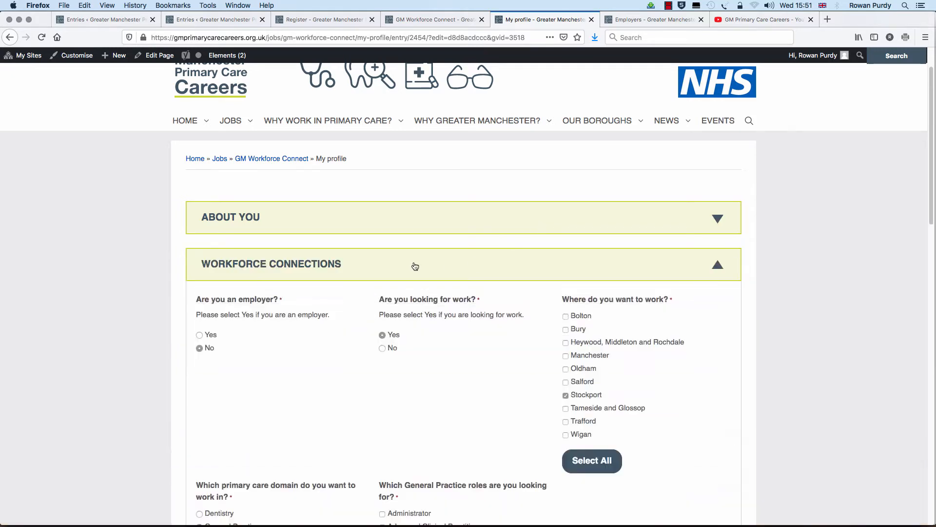
Step: Review the selected preferences: Stockport, General Practice, Pharmacist
scroll("down", 3)
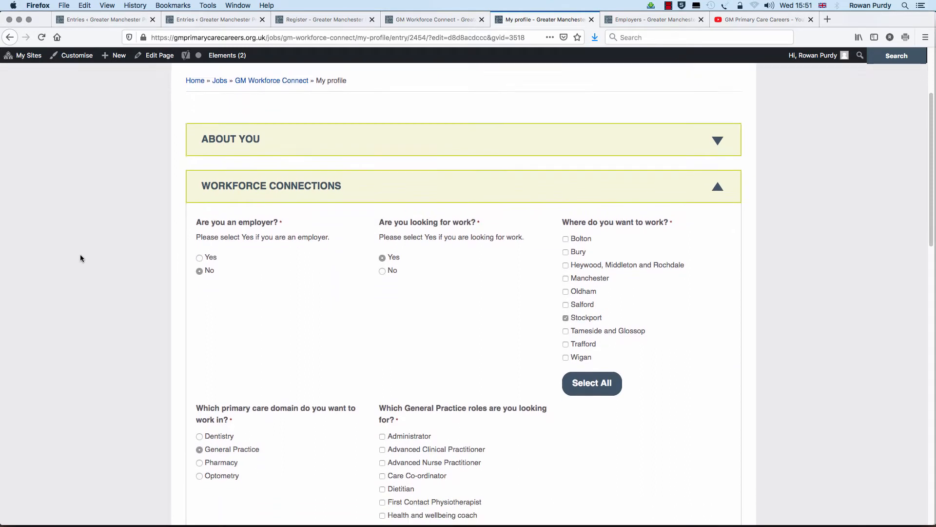
scroll("down", 3)
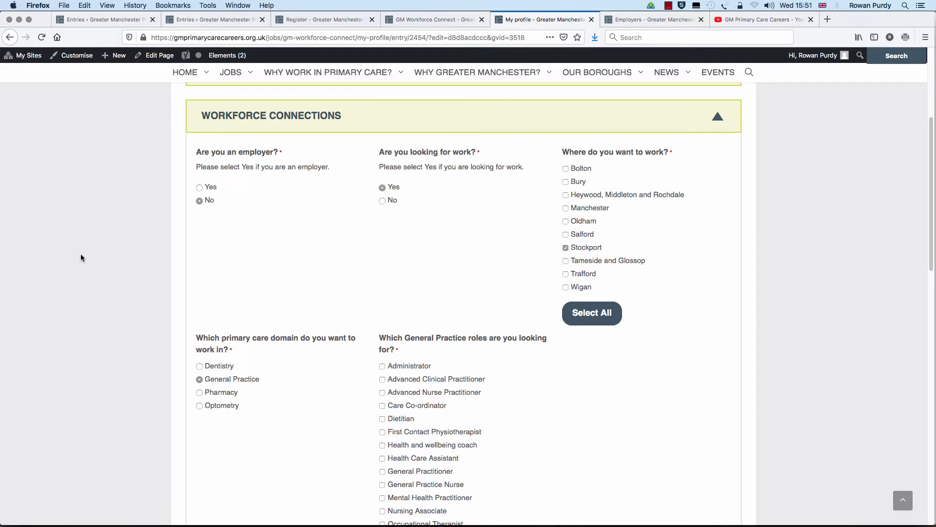
scroll("down", 3)
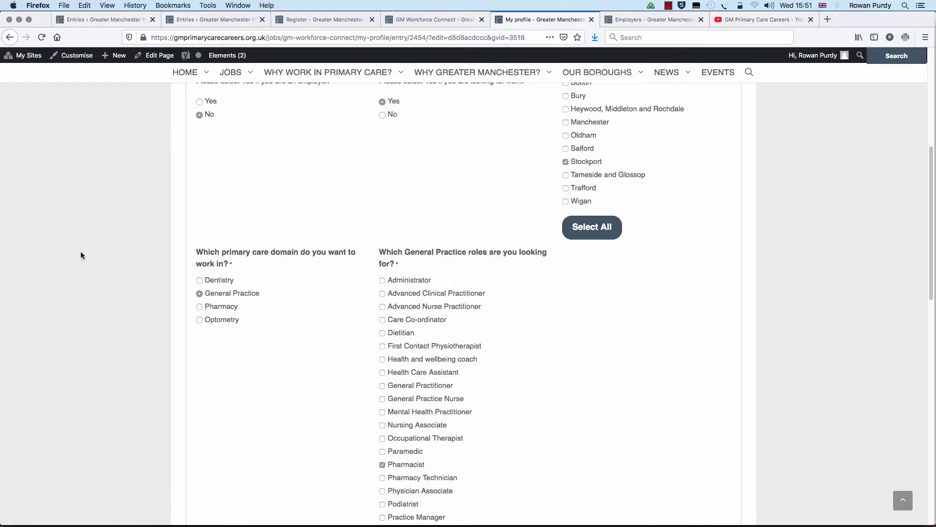
scroll("down", 3)
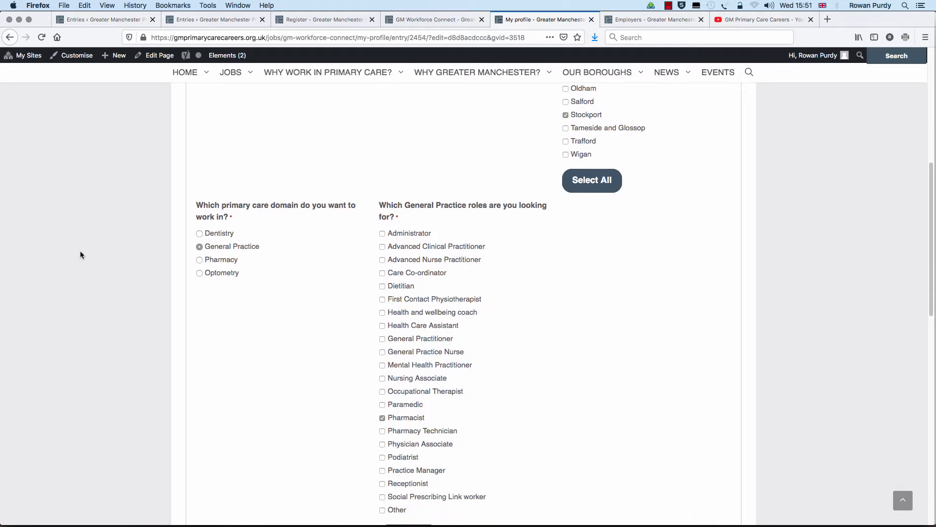
scroll("down", 3)
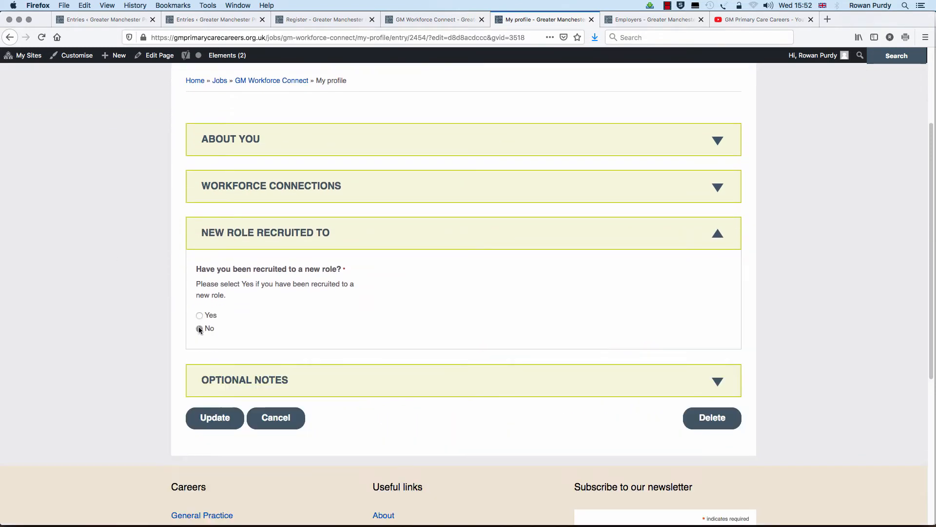
Step: Mark New Role Recruited To as Yes and check the Optional Notes section
left_click(199, 328)
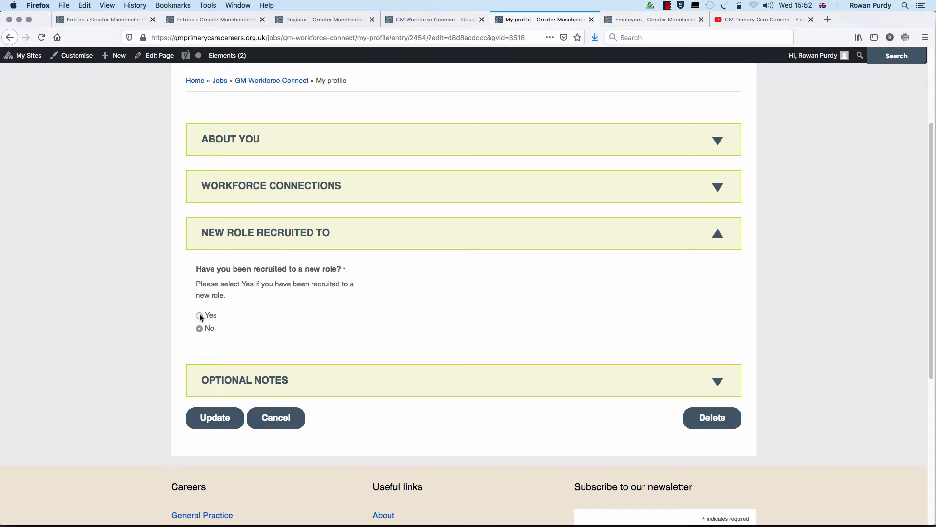
left_click(199, 315)
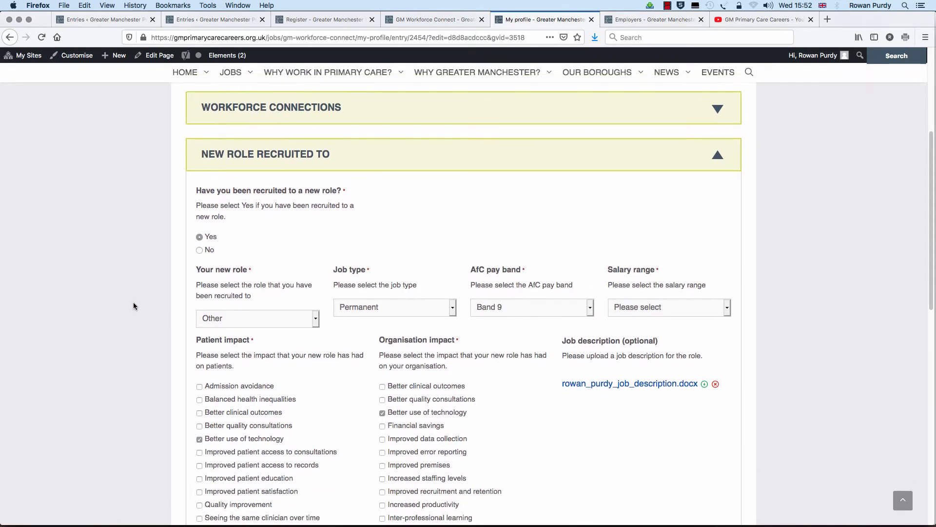
scroll("down", 3)
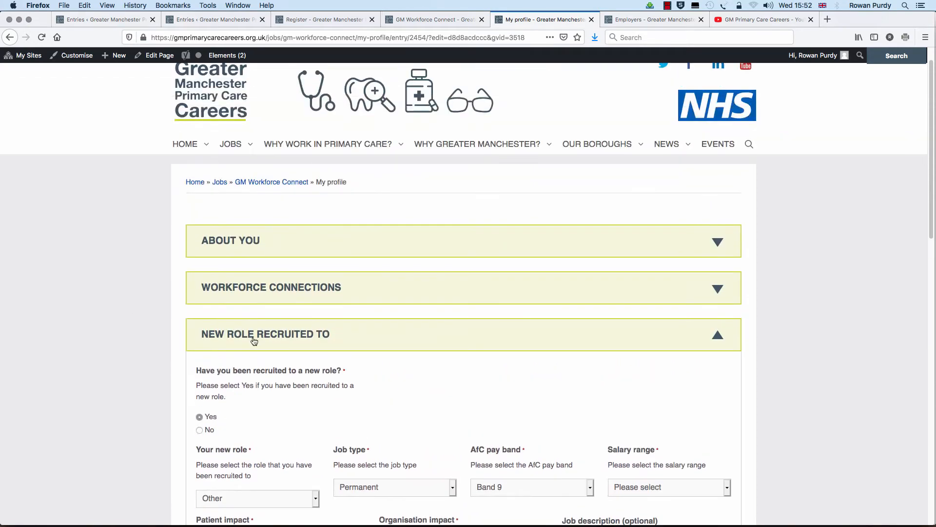
left_click(265, 334)
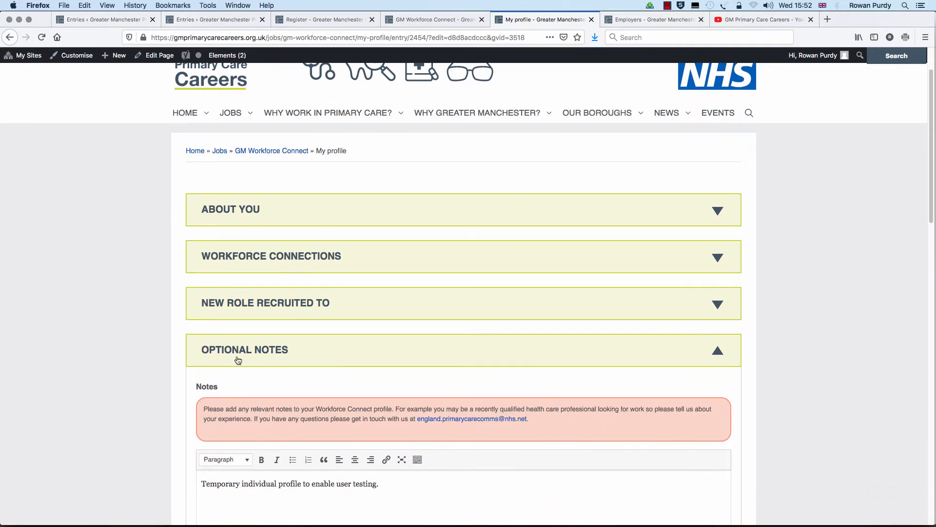
Step: Collapse the sections and save the profile with Update
left_click(267, 302)
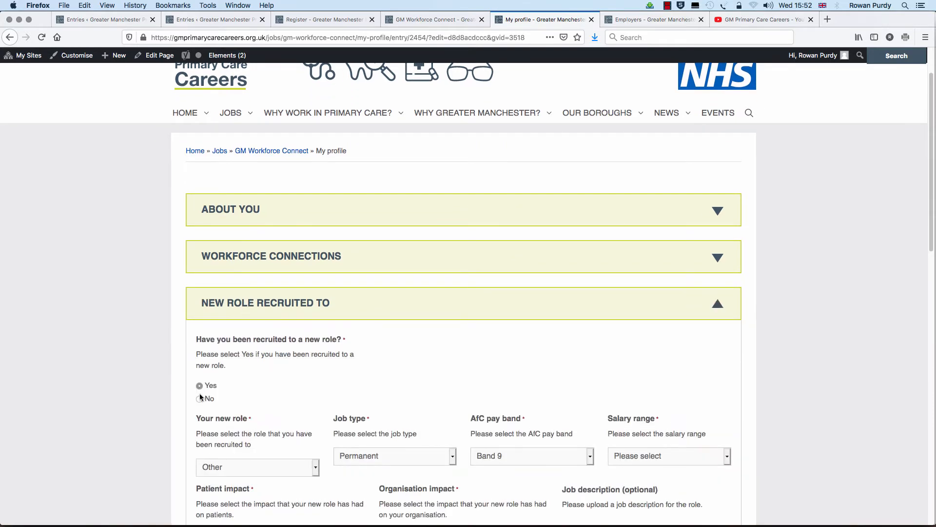
left_click(462, 303)
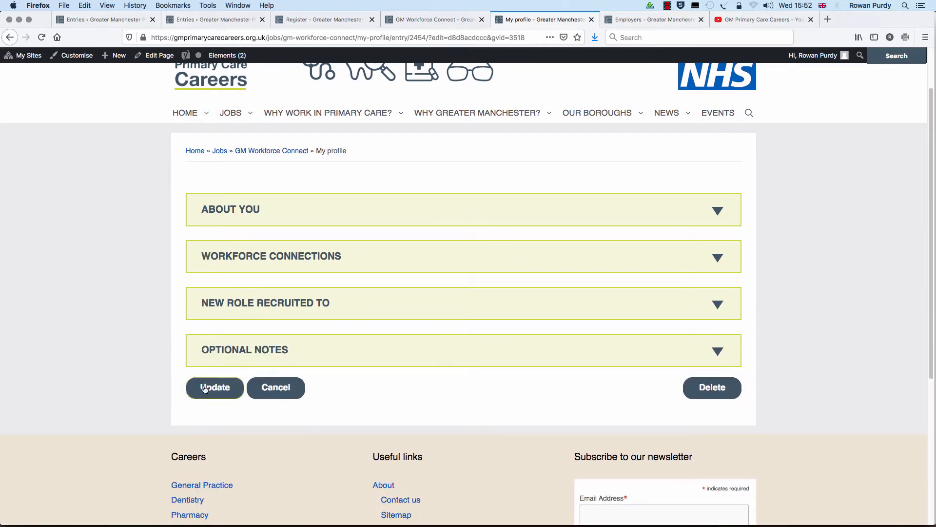
left_click(214, 388)
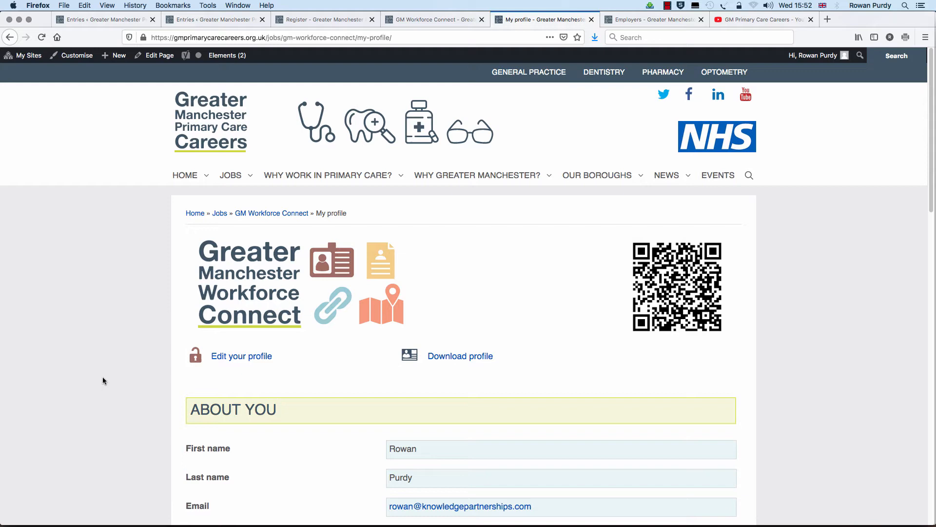
left_click(241, 355)
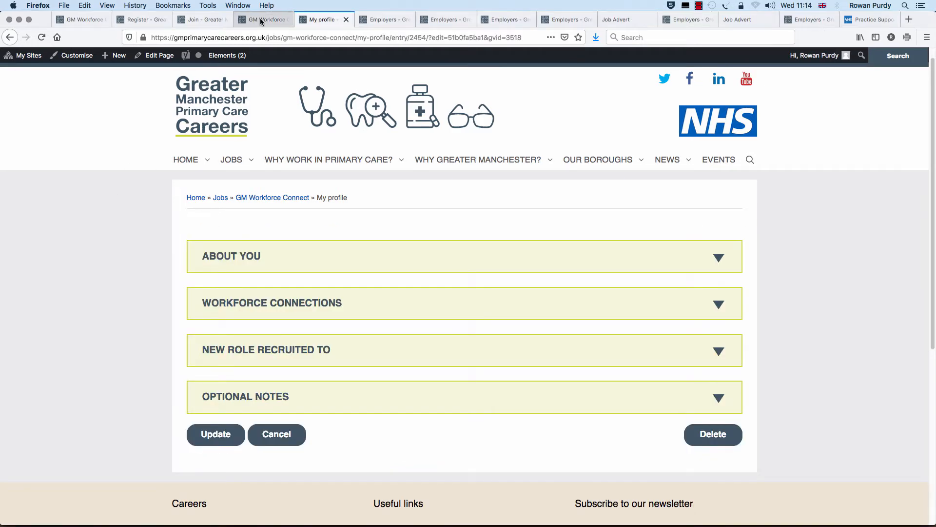
Step: Reach the Employers directory with its map and 525 listings from the home page
left_click(262, 20)
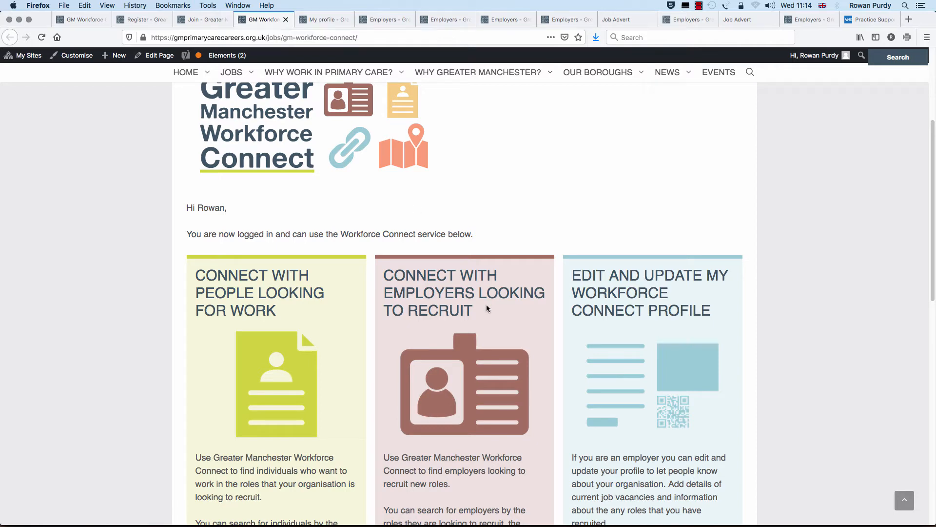
mouse_move(441, 293)
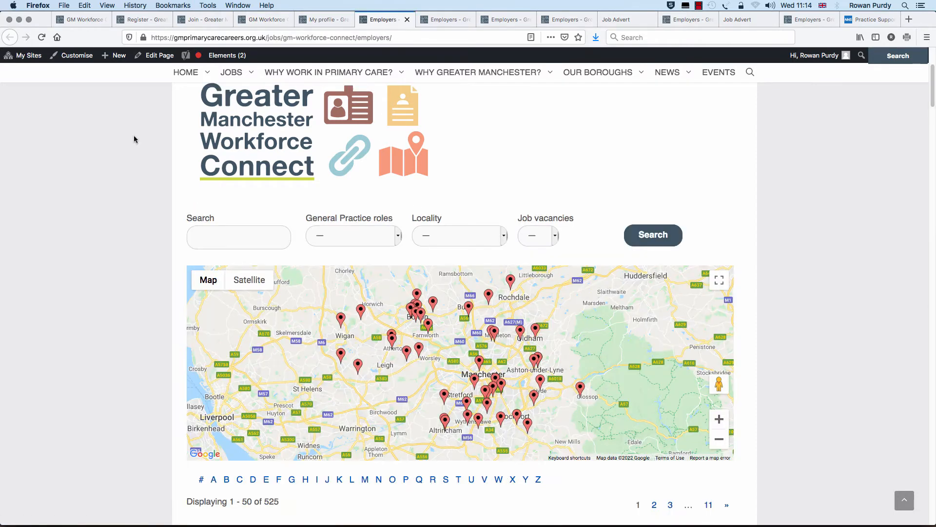
scroll("down", 3)
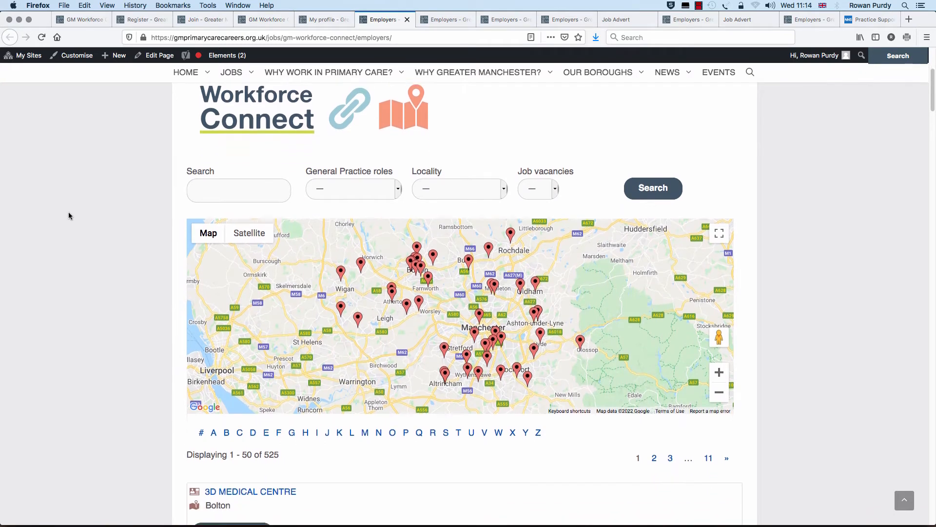
scroll("down", 3)
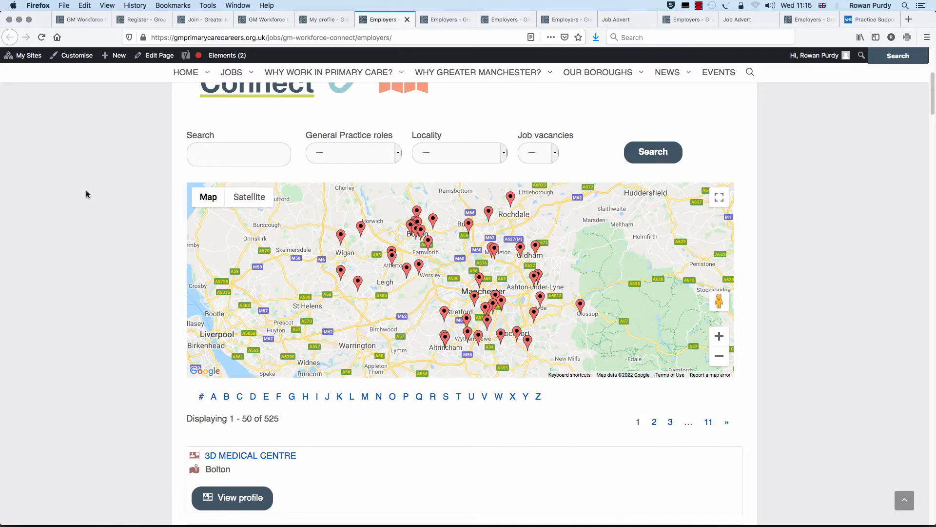
scroll("down", 3)
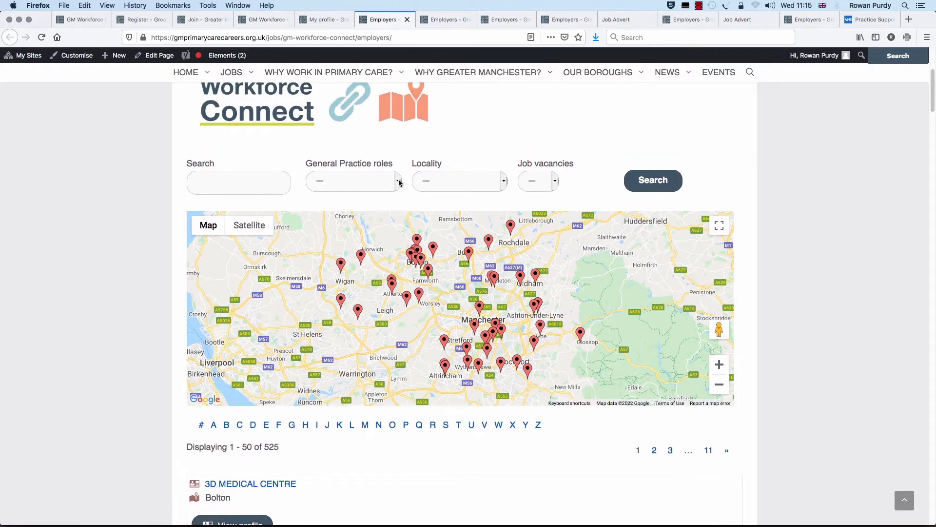
Step: Inspect the General Practice roles and Job vacancies filter lists for a Pharmacist search
left_click(351, 181)
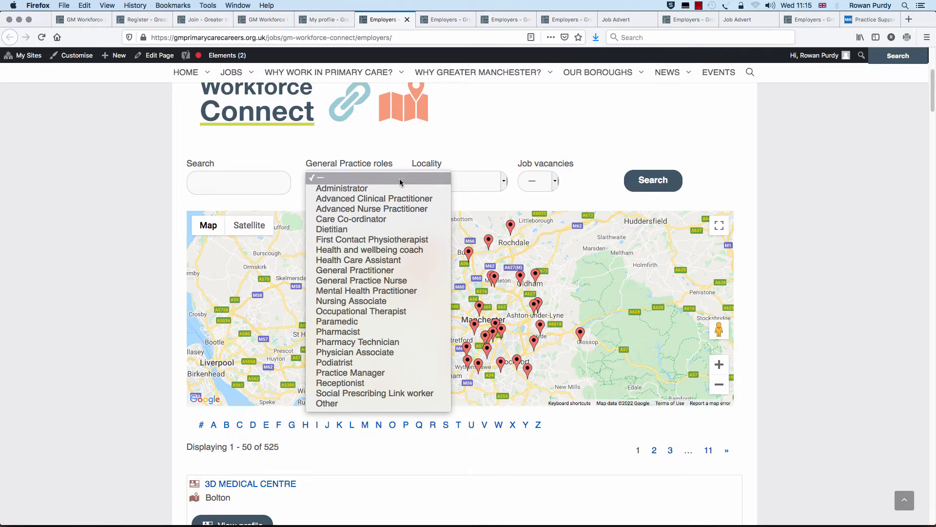
left_click(494, 182)
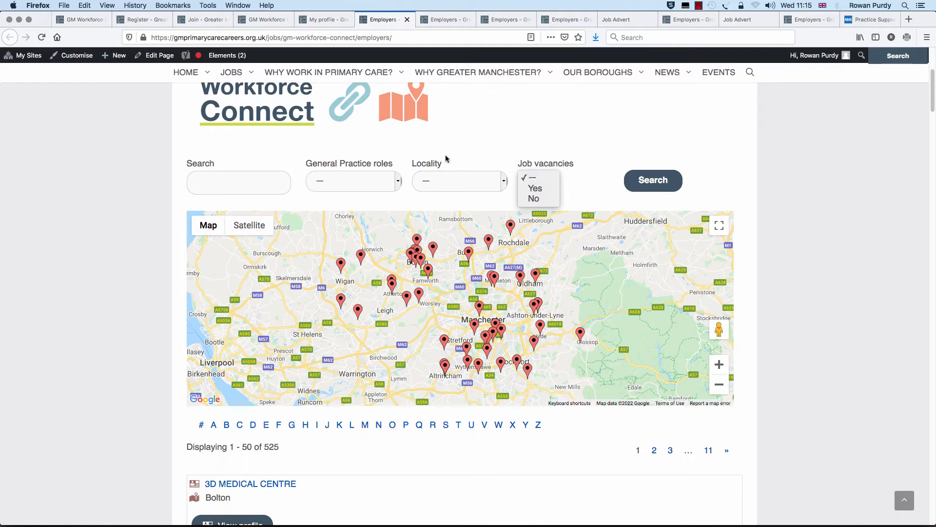
mouse_move(393, 185)
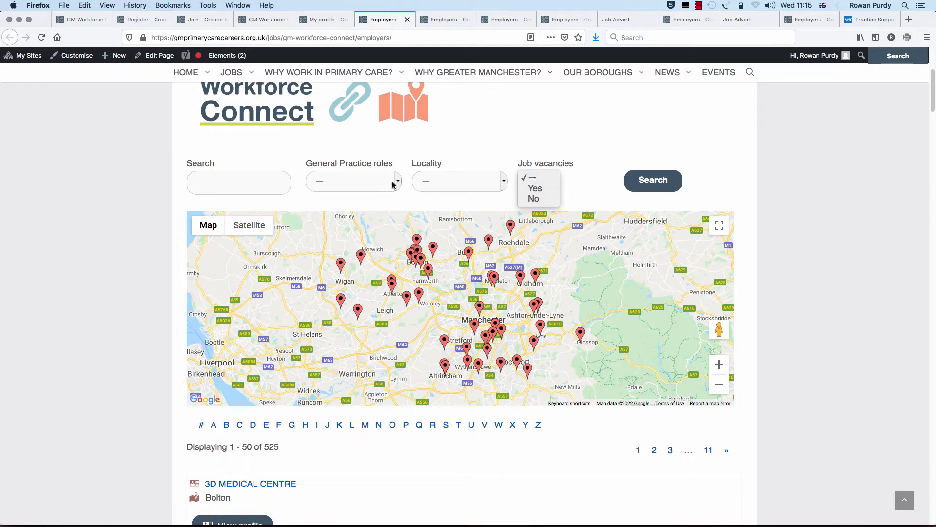
left_click(537, 182)
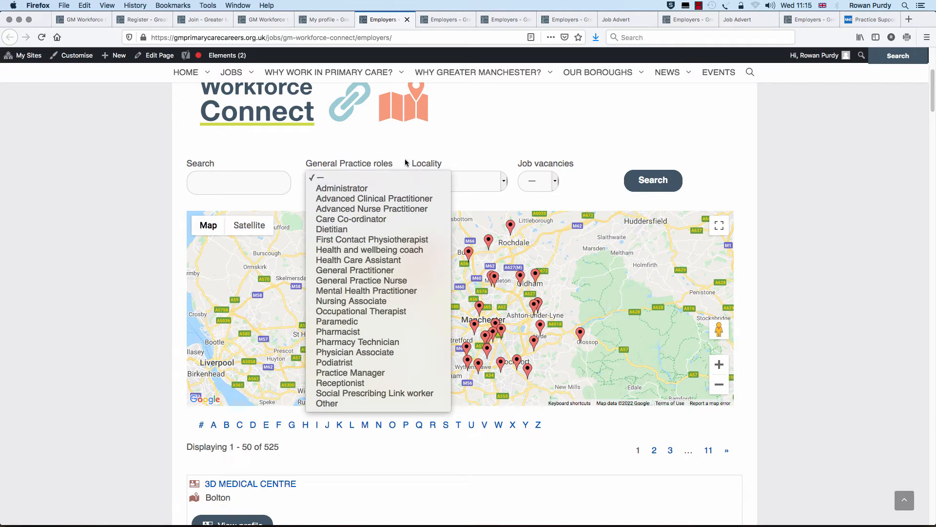
mouse_move(407, 162)
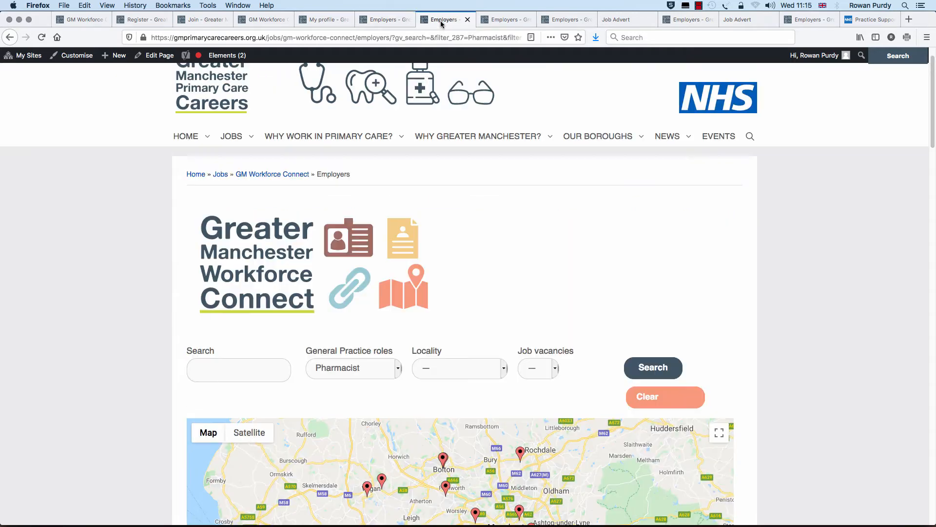
Step: Scroll through the four pharmacist employers with vacancies listed below the map
scroll("down", 3)
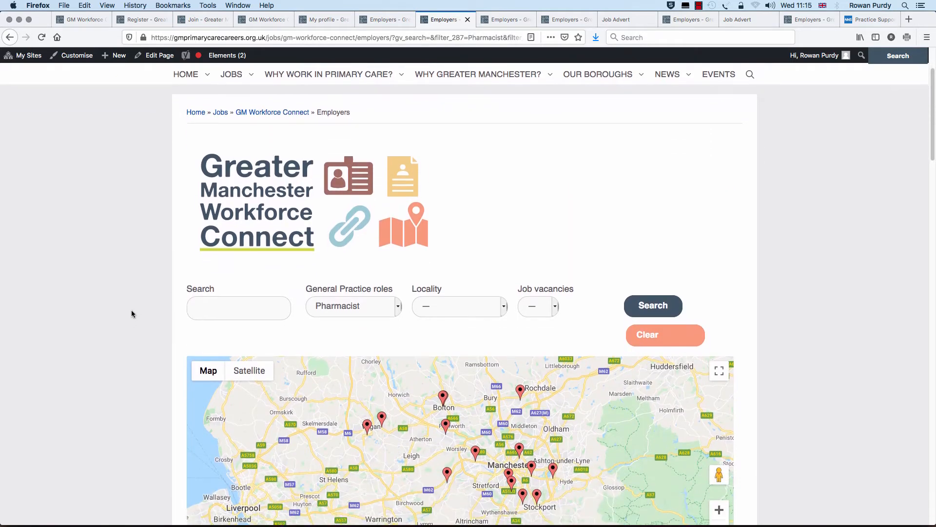
scroll("down", 3)
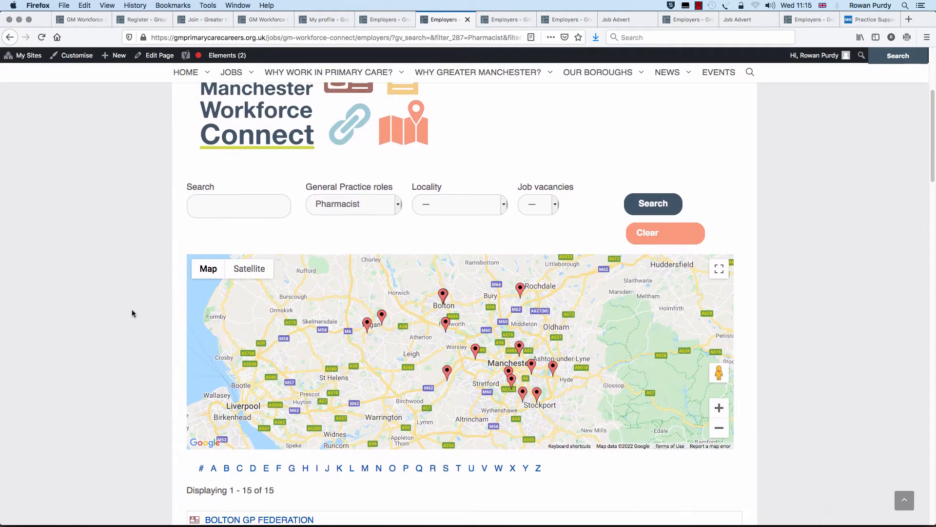
scroll("down", 3)
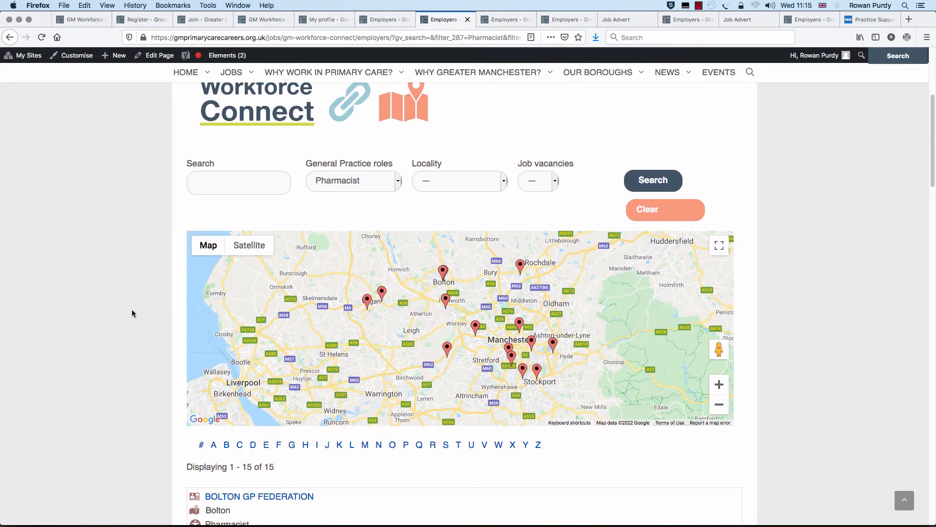
scroll("down", 3)
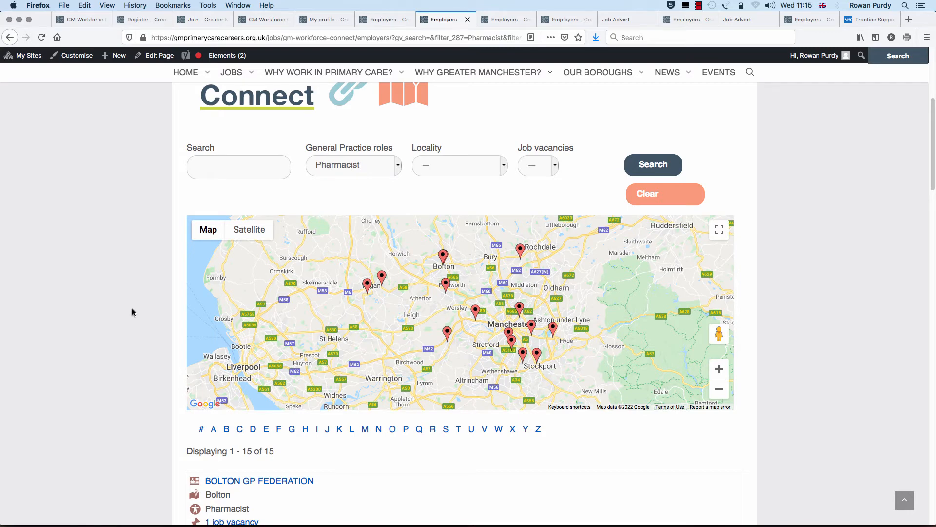
scroll("down", 3)
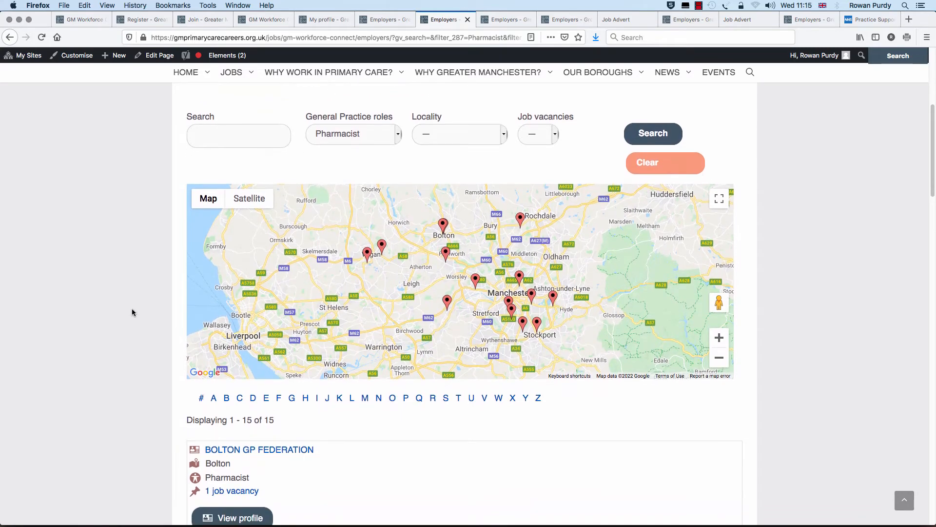
mouse_move(352, 156)
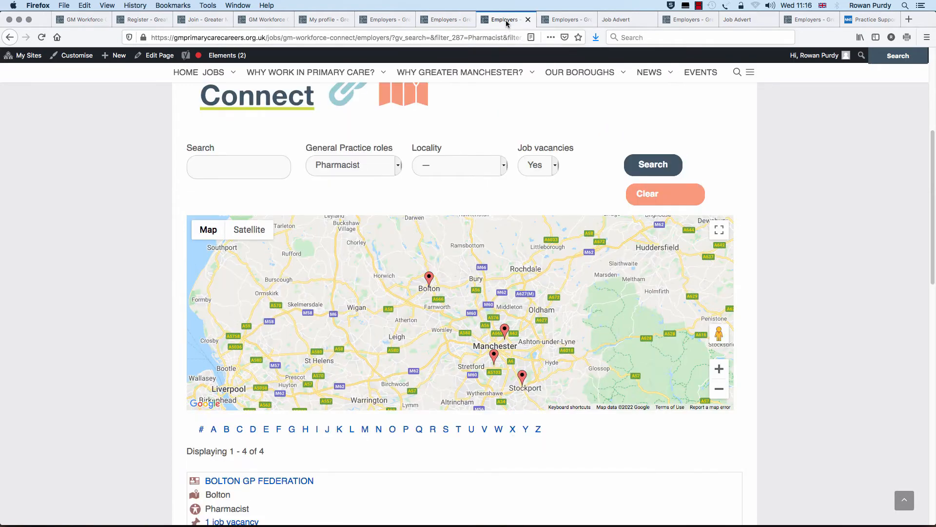
scroll("down", 3)
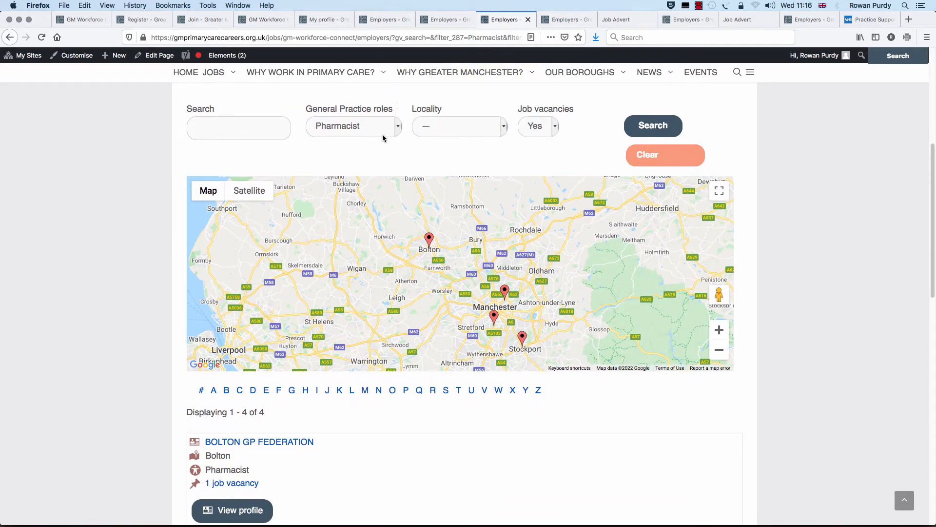
mouse_move(399, 129)
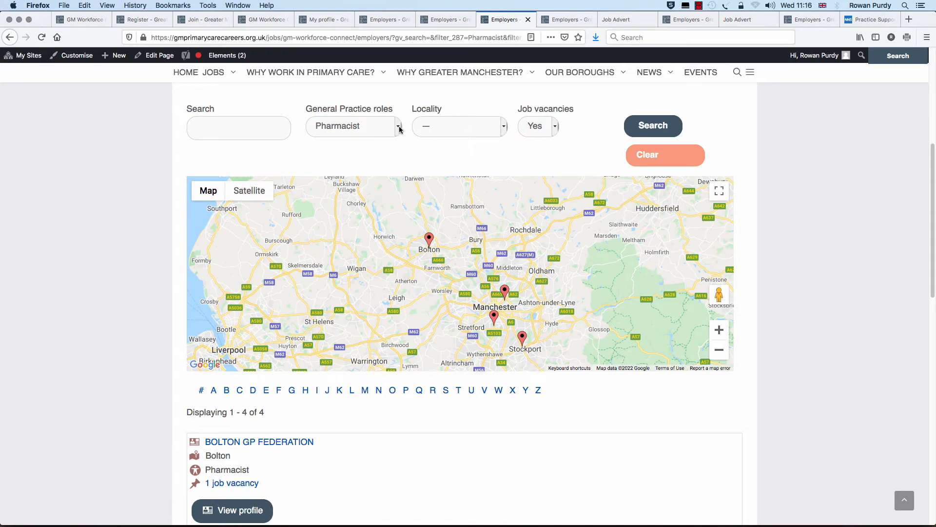
mouse_move(544, 139)
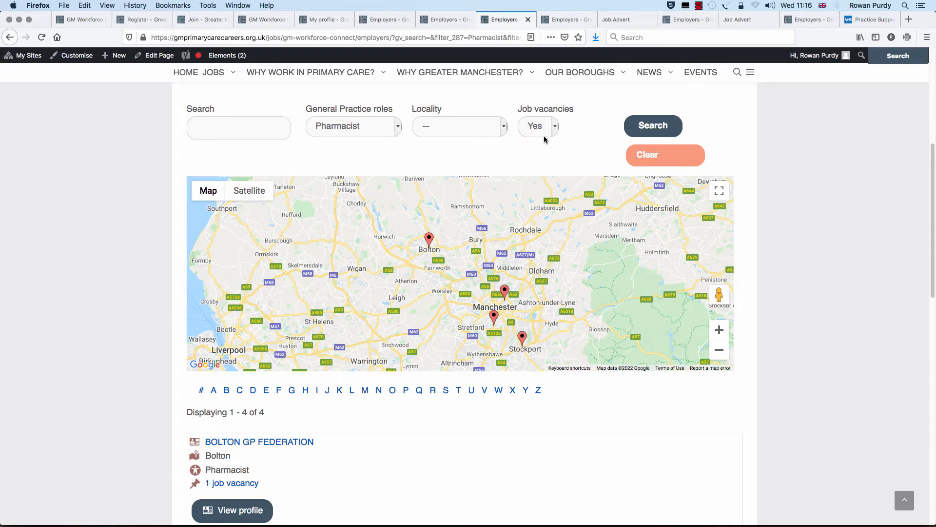
scroll("down", 3)
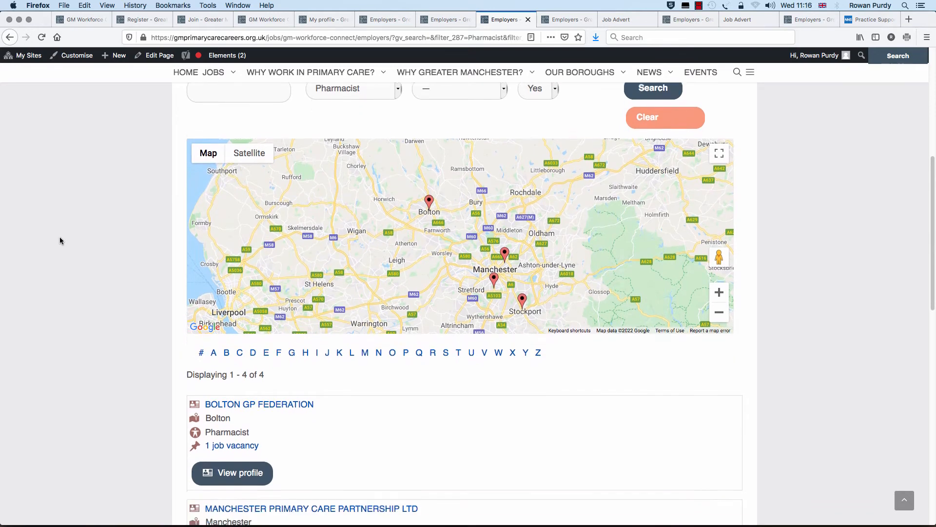
scroll("down", 3)
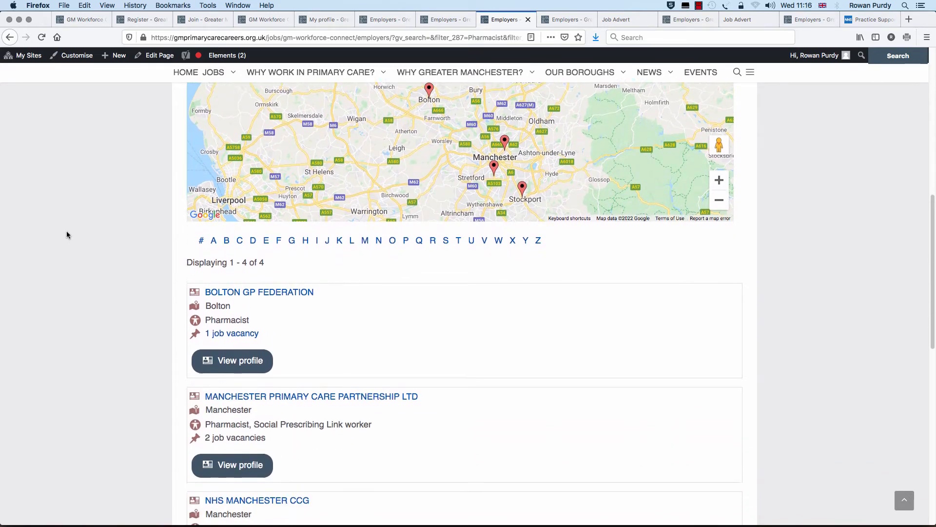
scroll("down", 3)
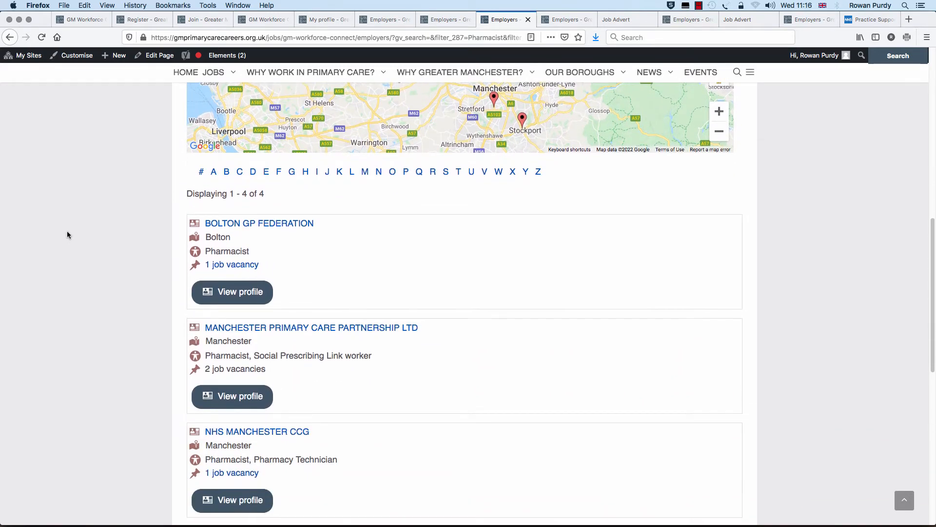
scroll("down", 3)
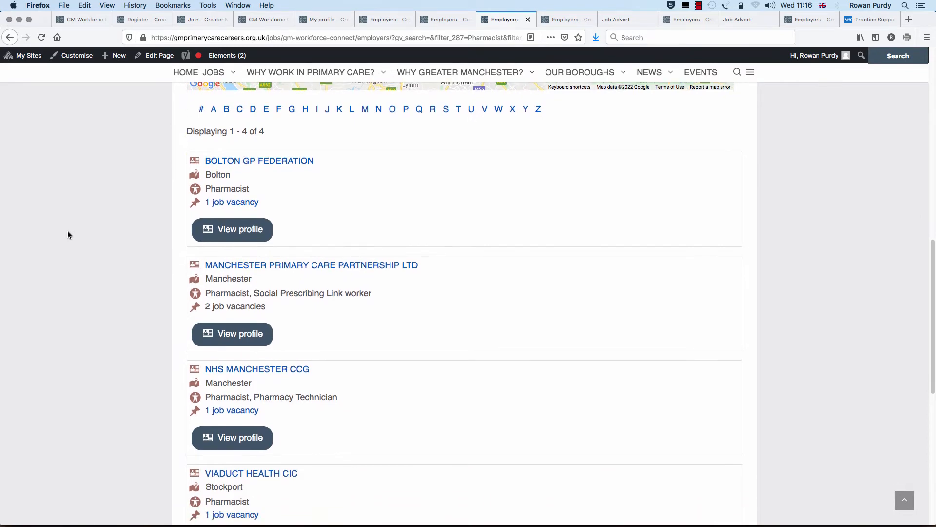
scroll("down", 3)
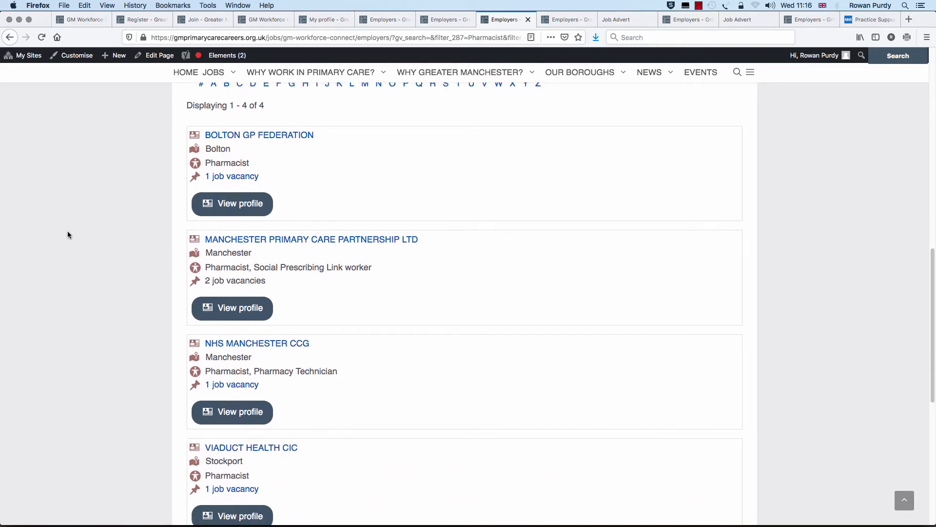
scroll("down", 3)
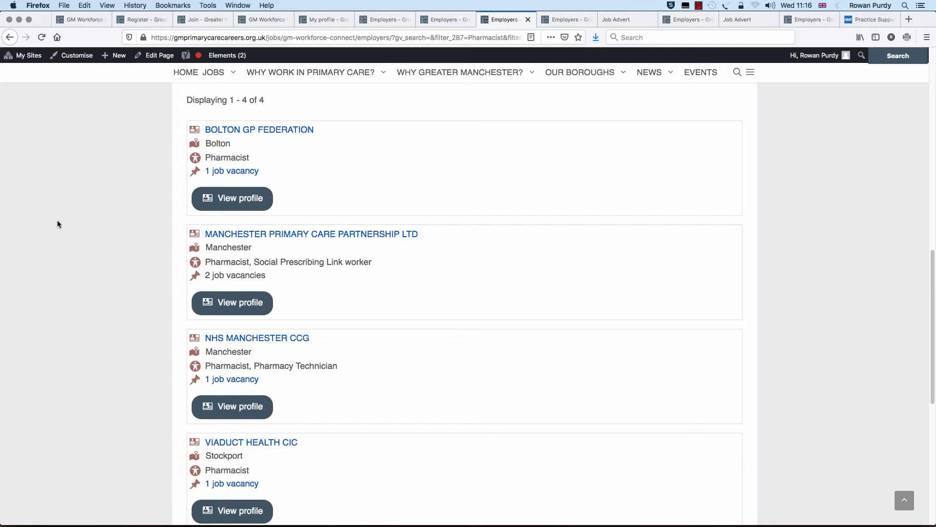
mouse_move(566, 19)
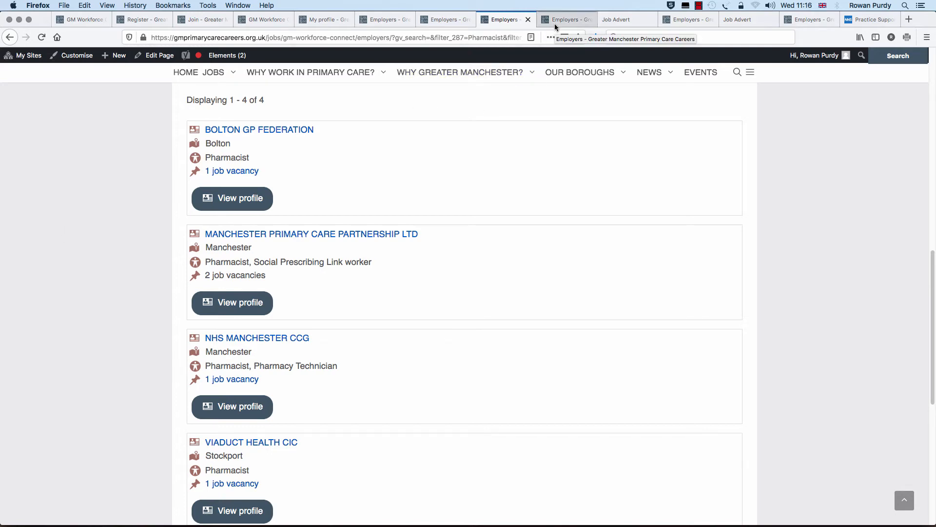
left_click(232, 198)
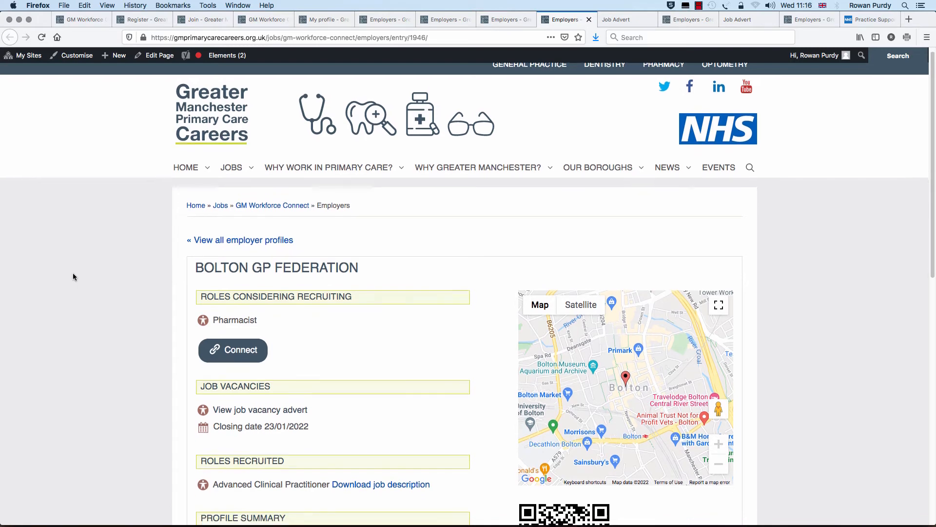
scroll("down", 3)
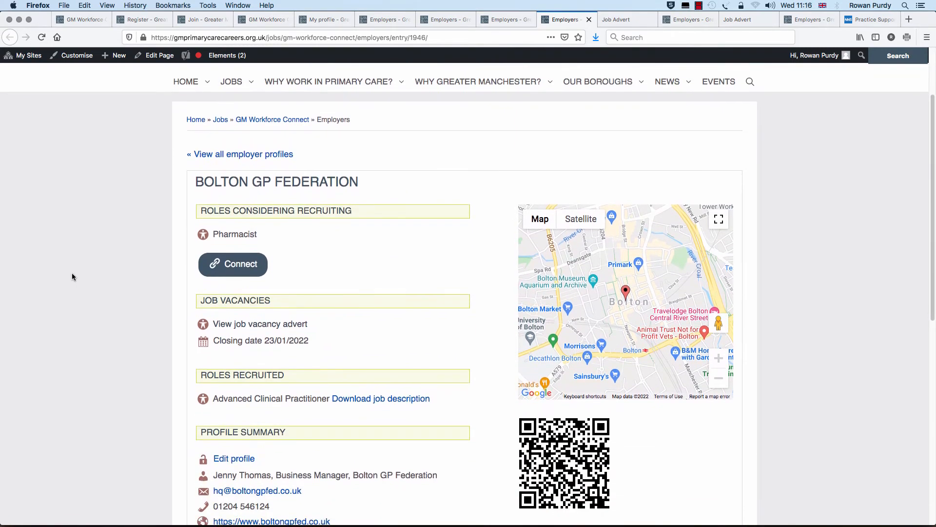
scroll("down", 3)
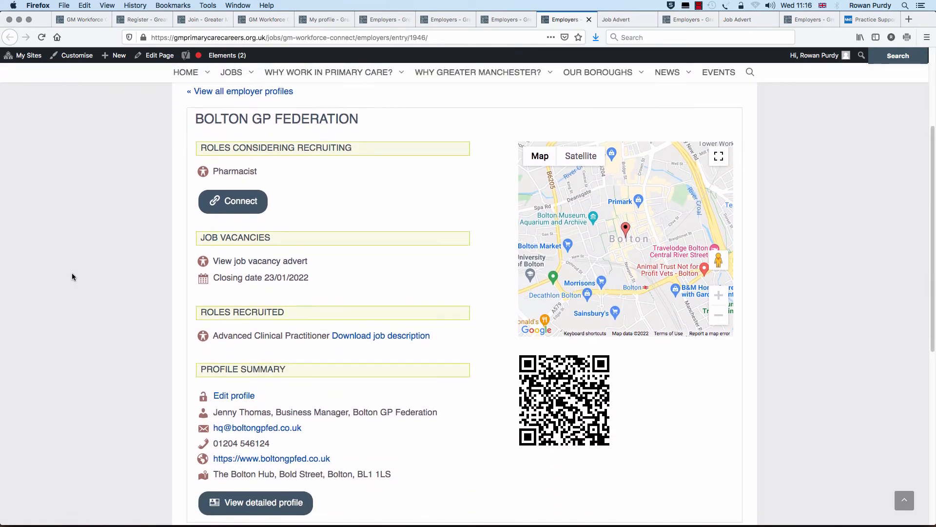
scroll("down", 3)
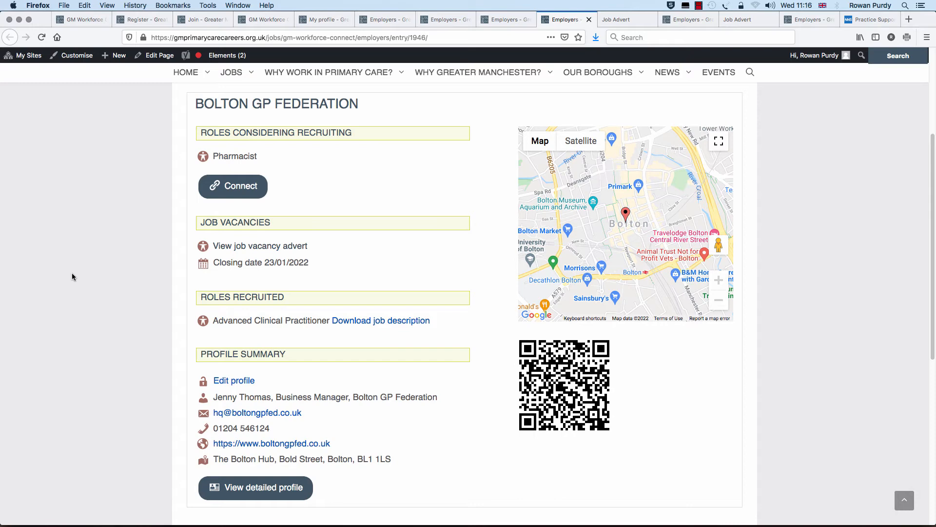
mouse_move(232, 185)
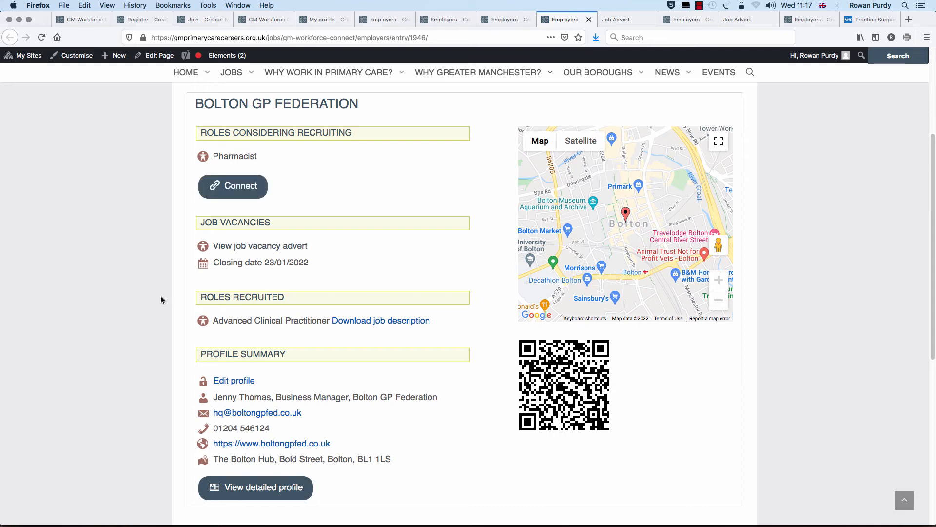
mouse_move(259, 246)
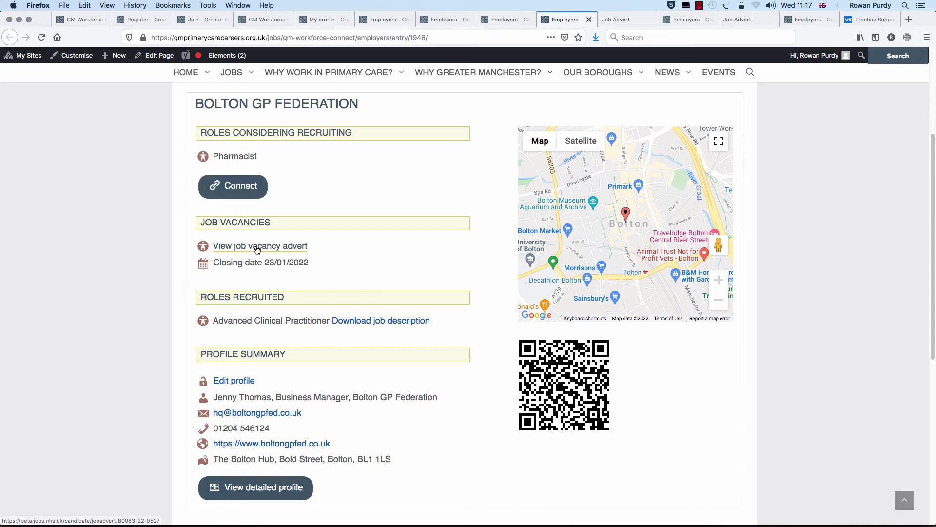
mouse_move(260, 246)
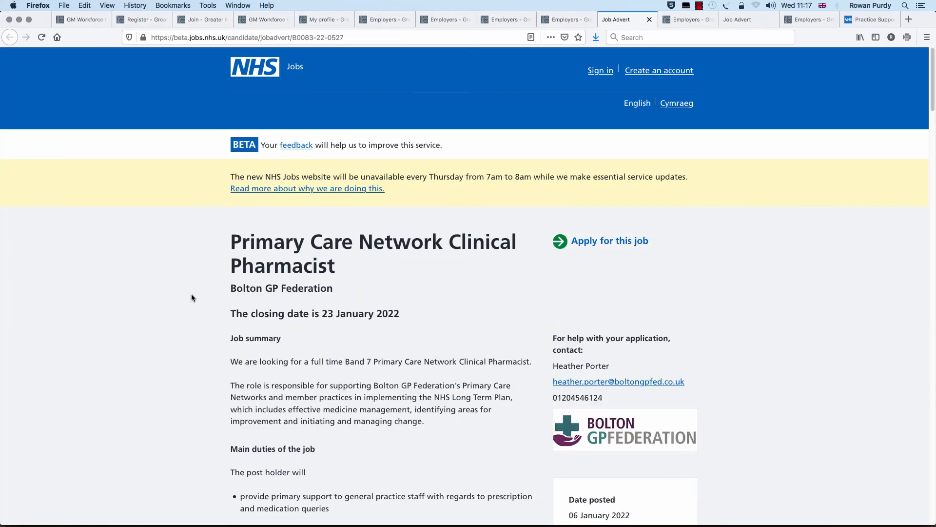
scroll("down", 3)
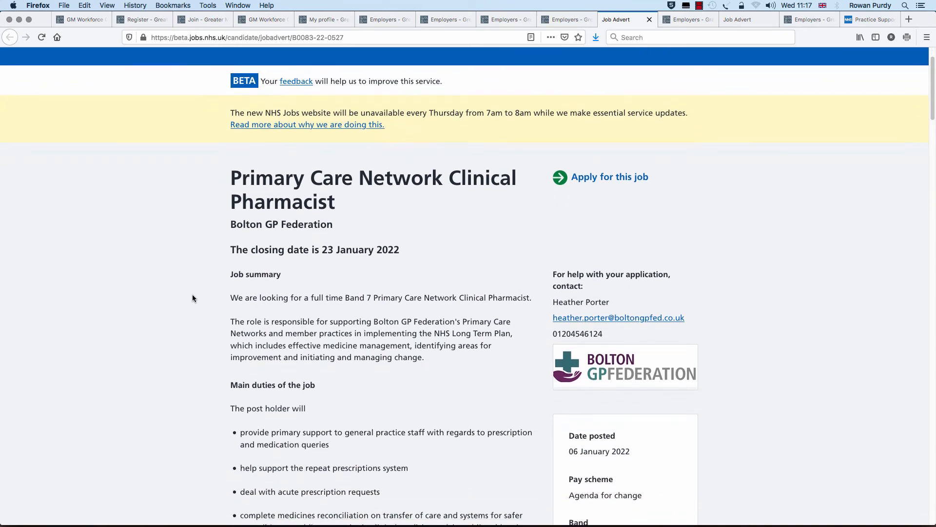
scroll("down", 3)
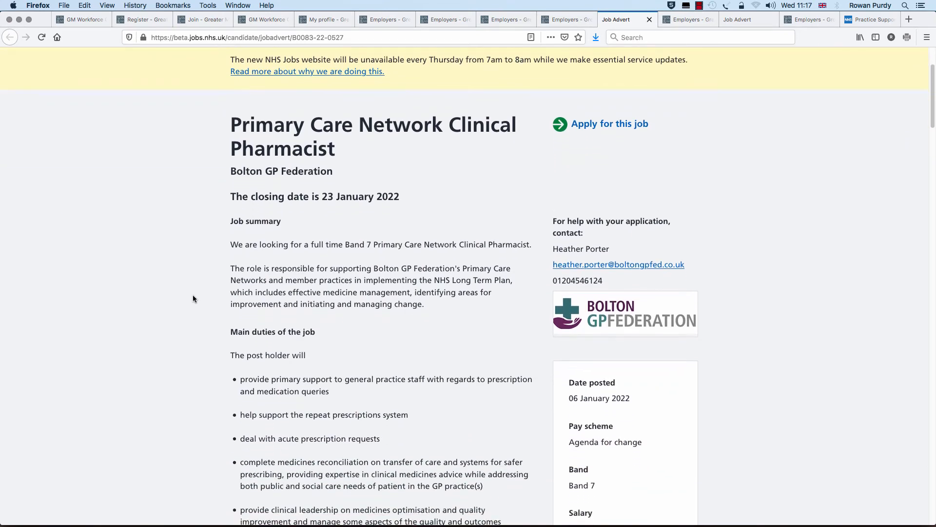
mouse_move(232, 249)
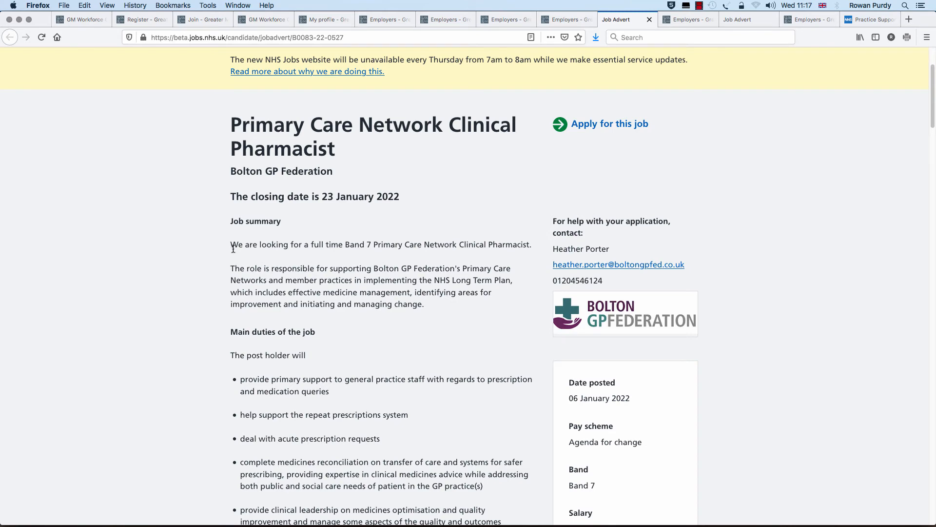
left_click(687, 19)
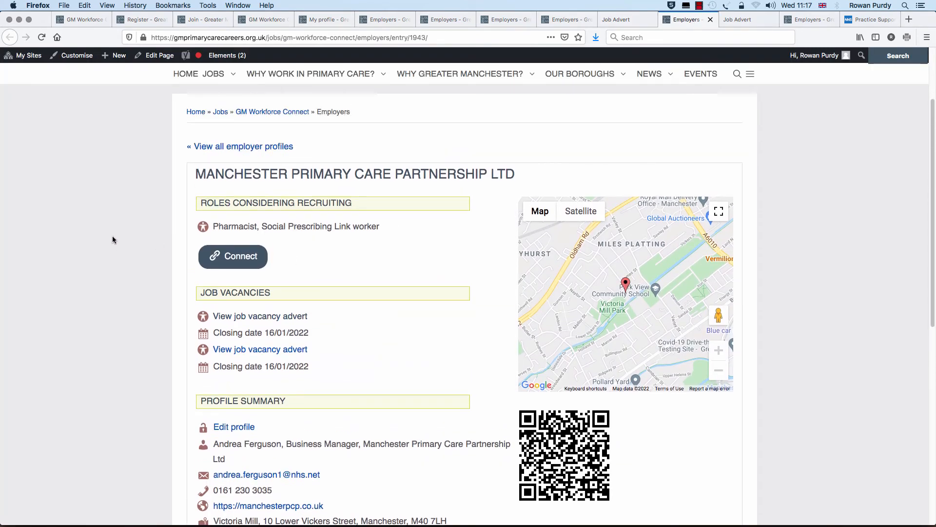
scroll("down", 3)
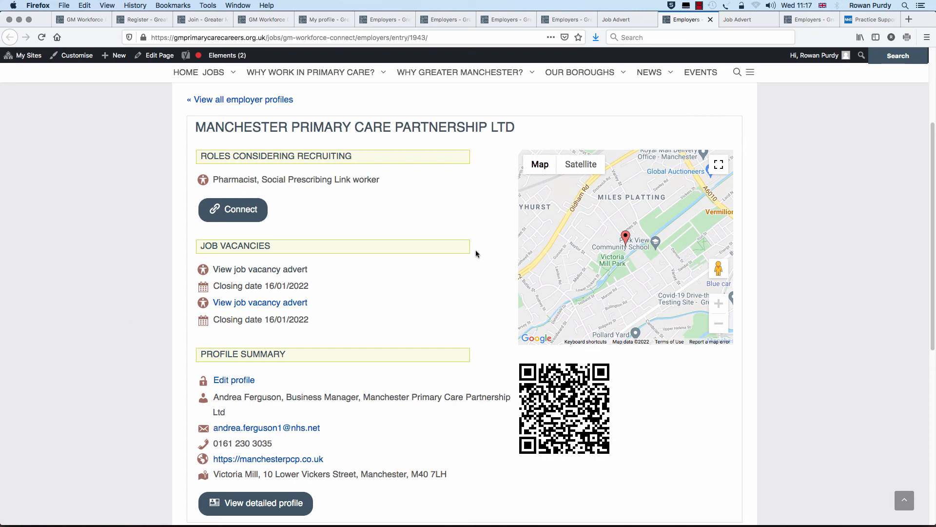
left_click(737, 19)
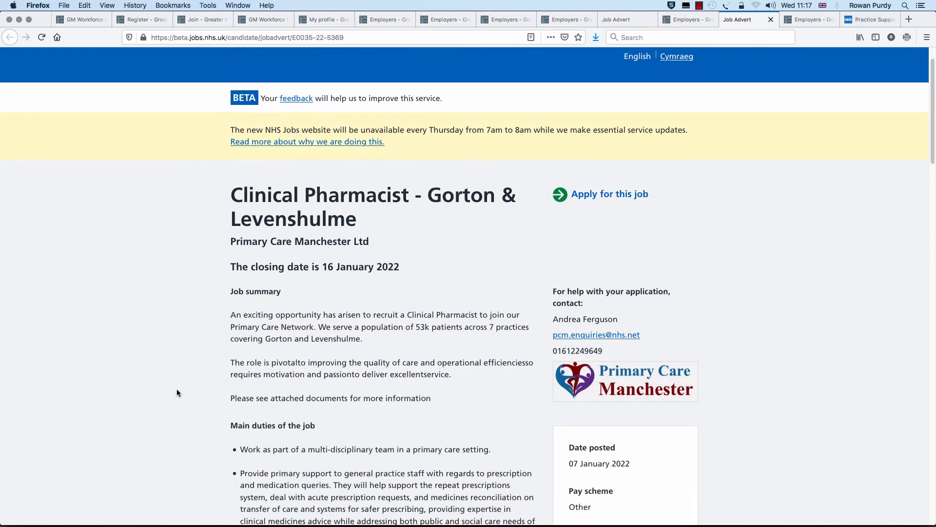
left_click(686, 19)
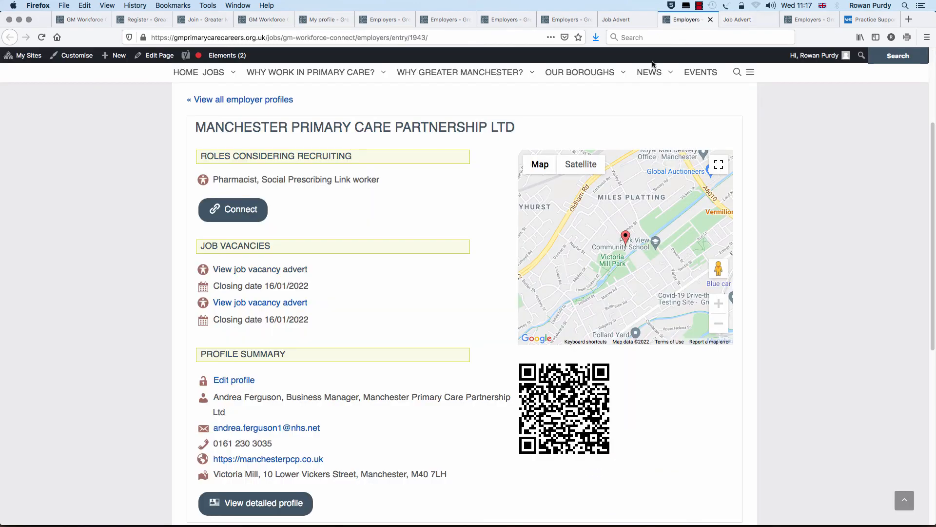
mouse_move(92, 339)
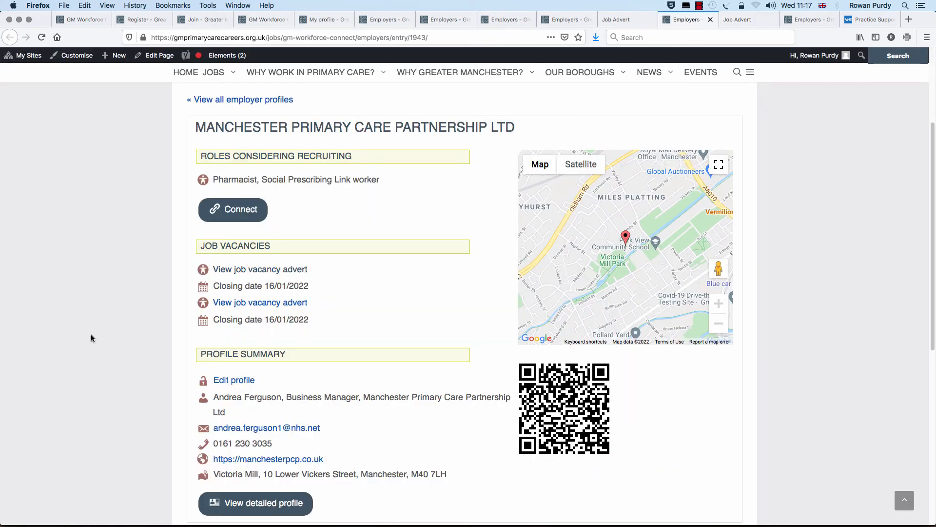